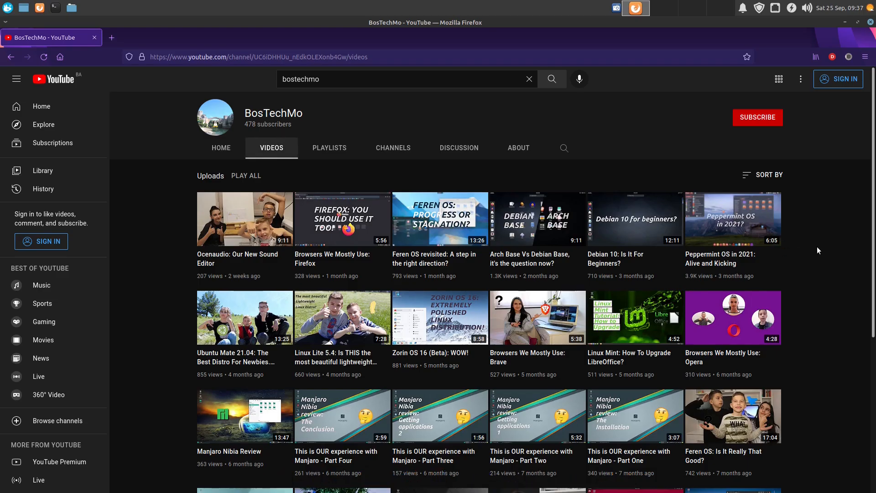
- Zoom the VM view and launch the Manjaro Linux 21.0.6 installer from Manjaro Hello
key(ctrl+plus)
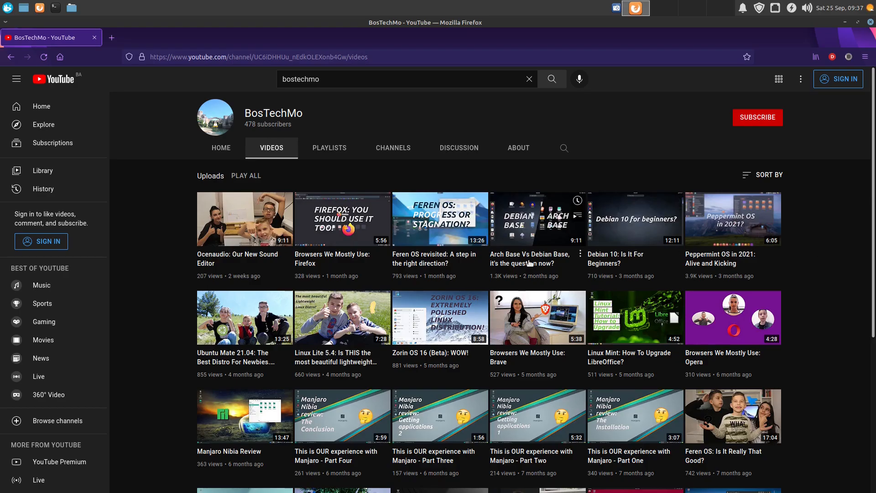
mouse_move(528, 258)
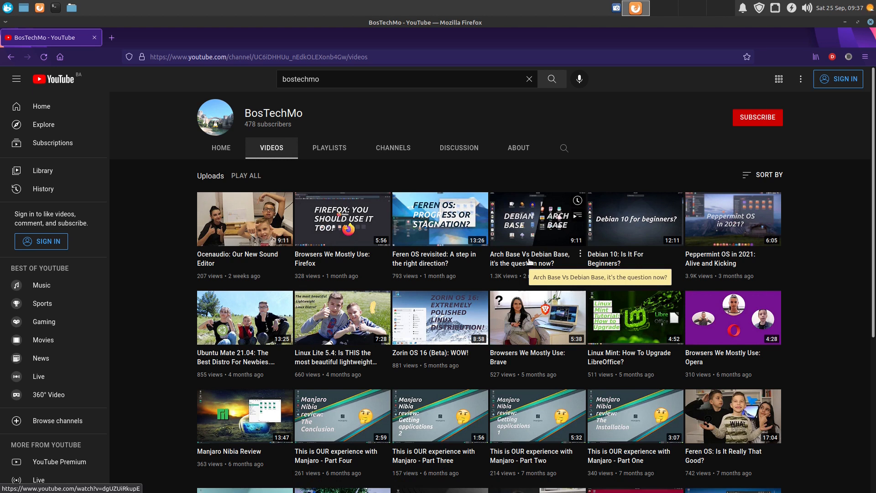
click(537, 218)
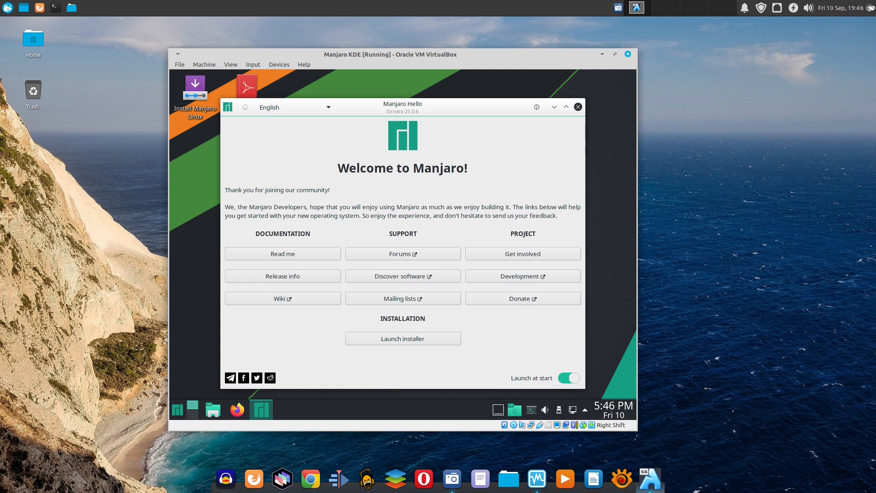
mouse_move(421, 451)
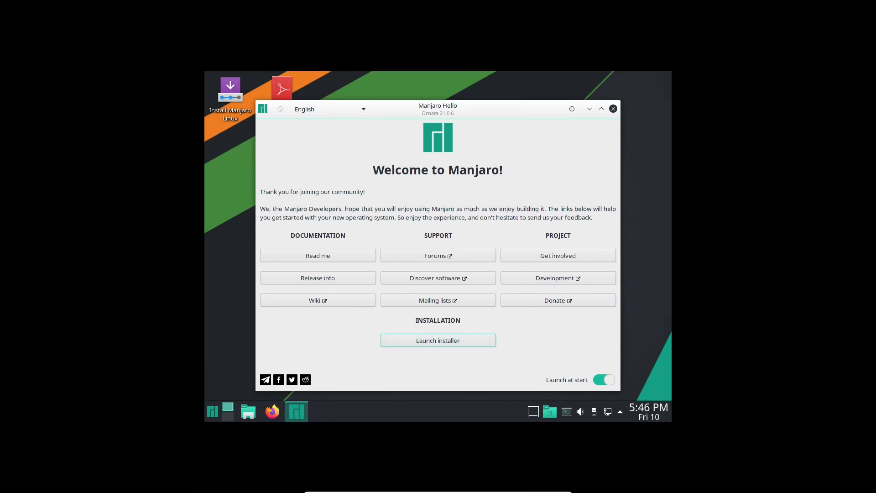
click(438, 341)
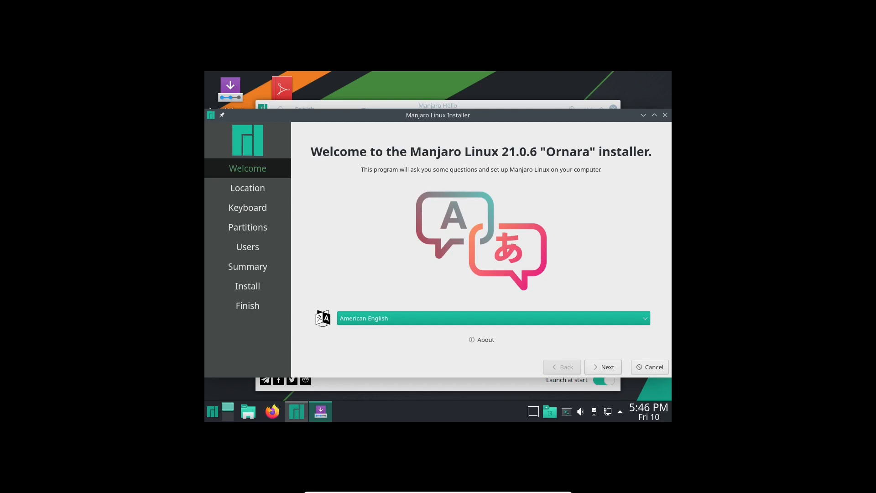
mouse_move(675, 419)
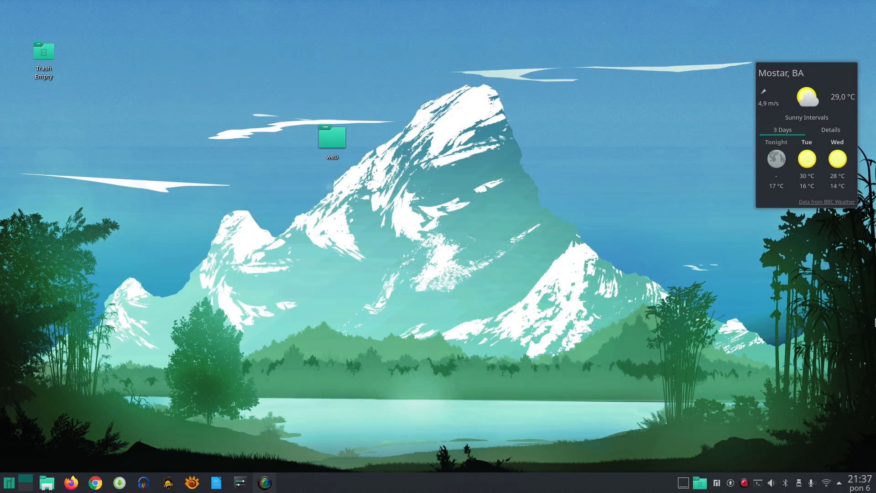
click(849, 479)
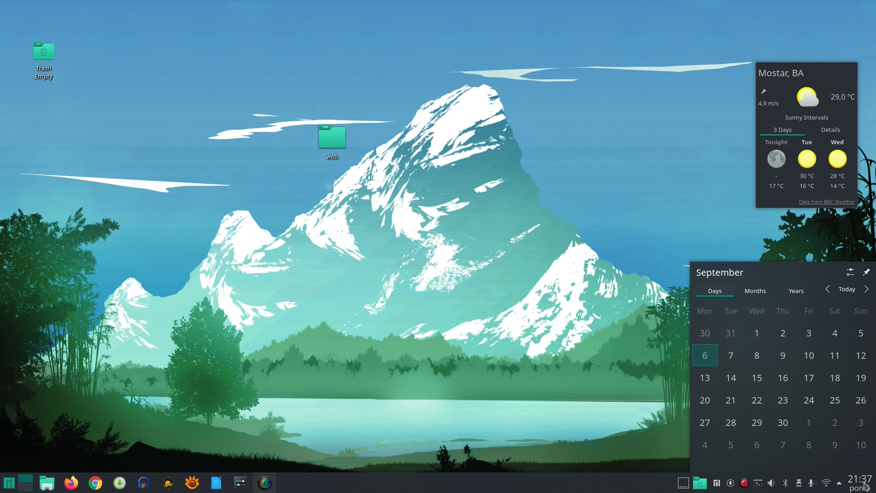
click(838, 482)
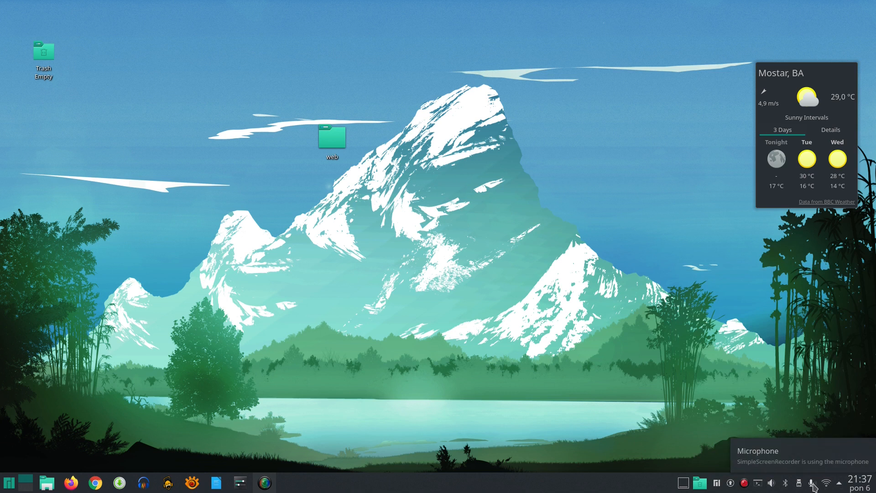
click(799, 482)
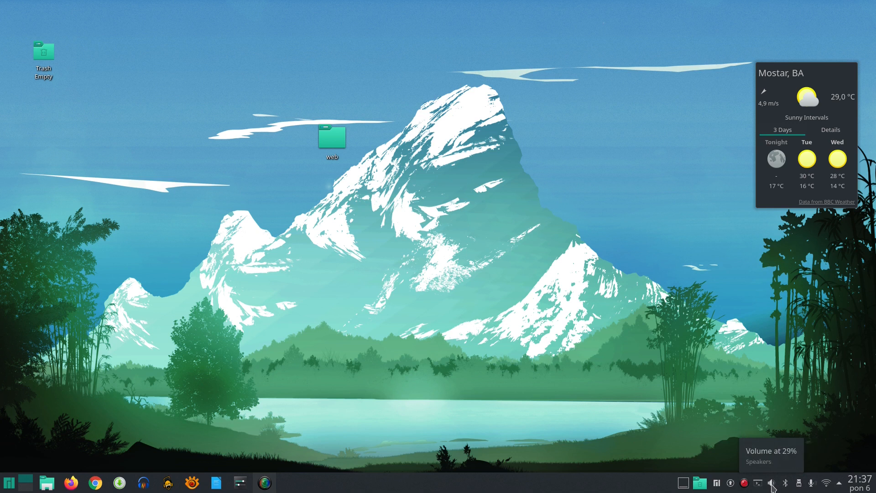
click(770, 482)
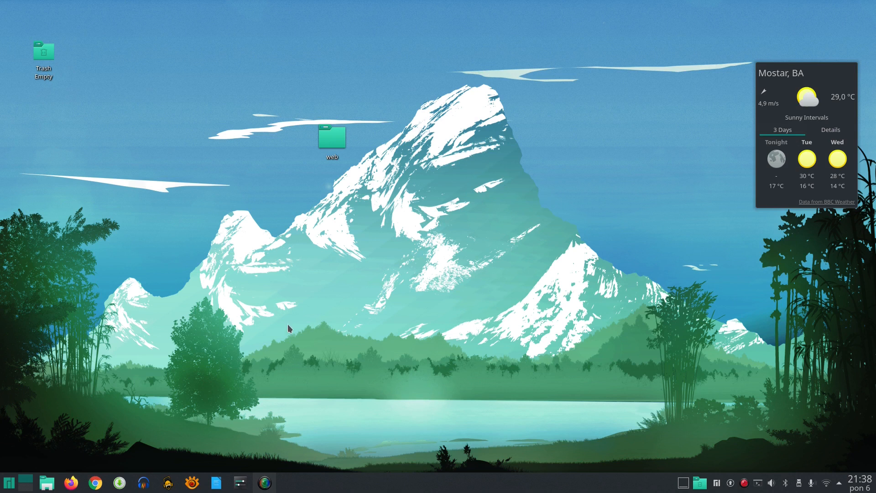
mouse_move(239, 483)
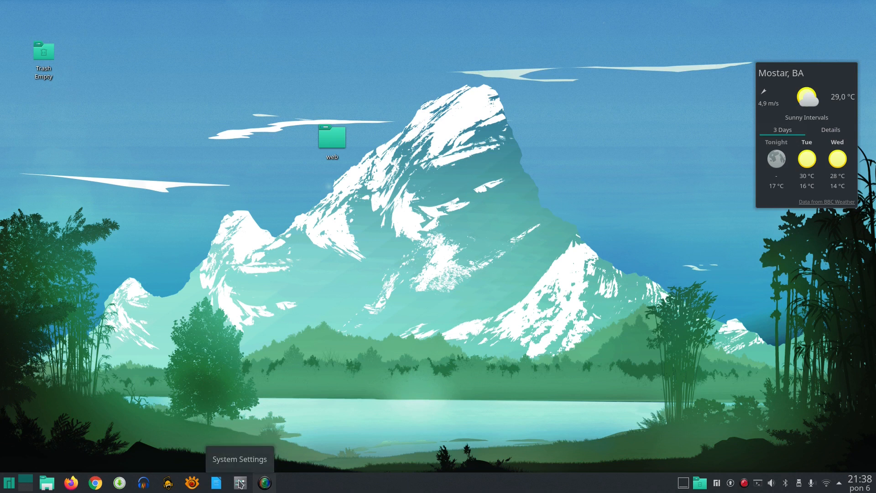
click(240, 483)
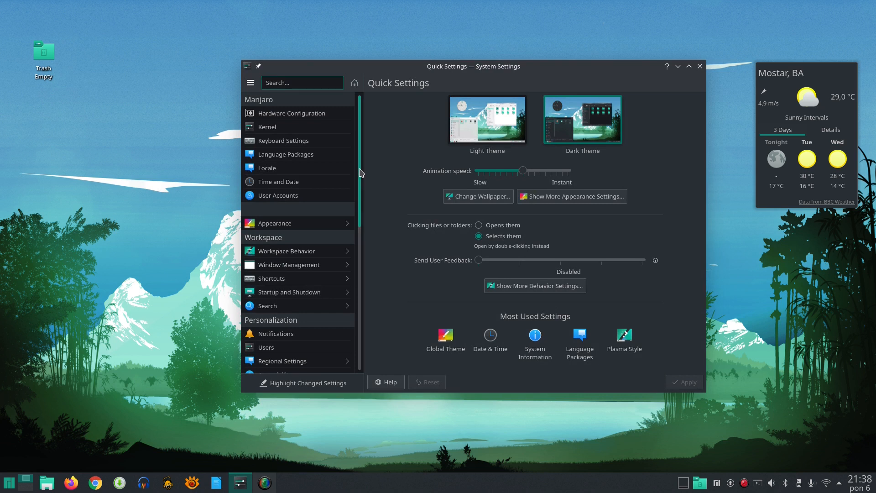
scroll(down, 3)
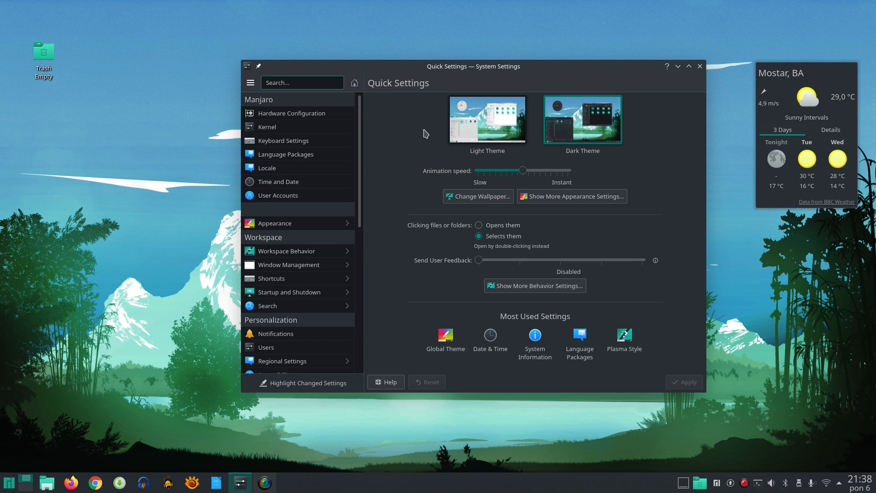
mouse_move(665, 165)
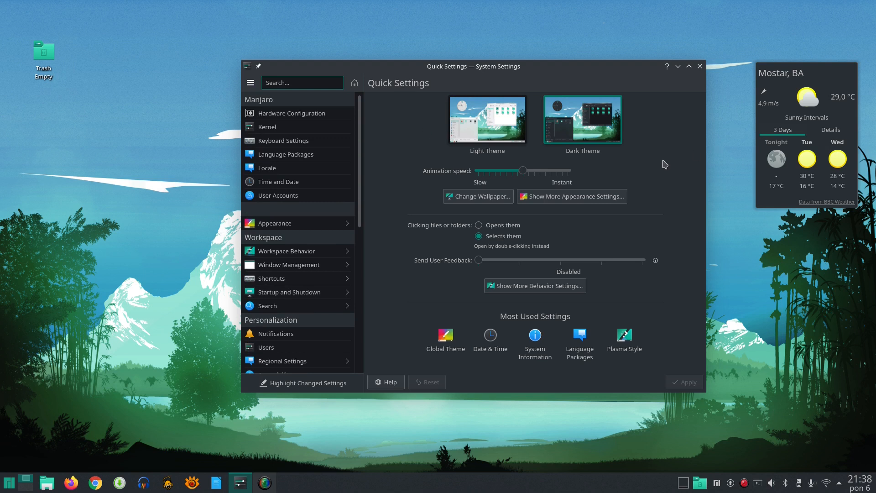
click(699, 66)
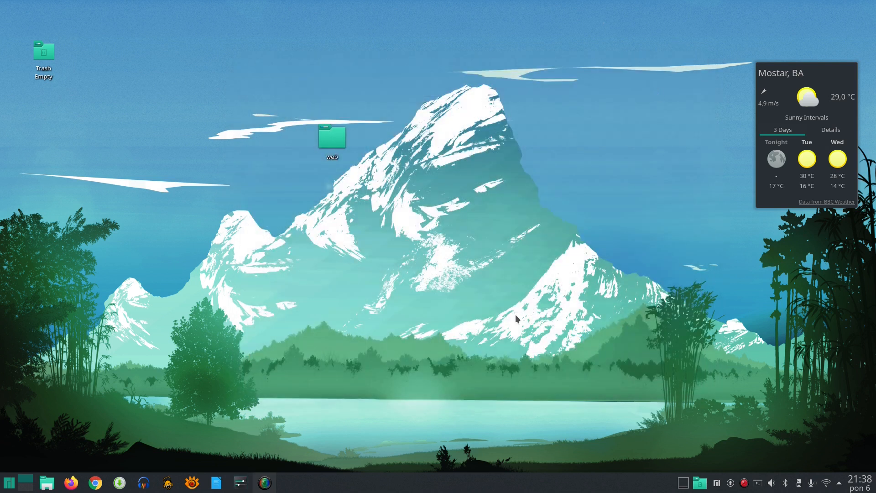
mouse_move(216, 483)
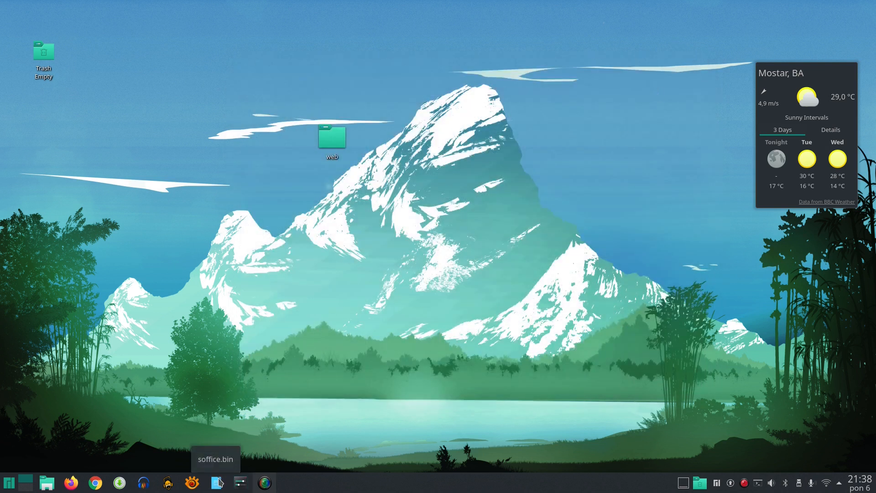
mouse_move(191, 483)
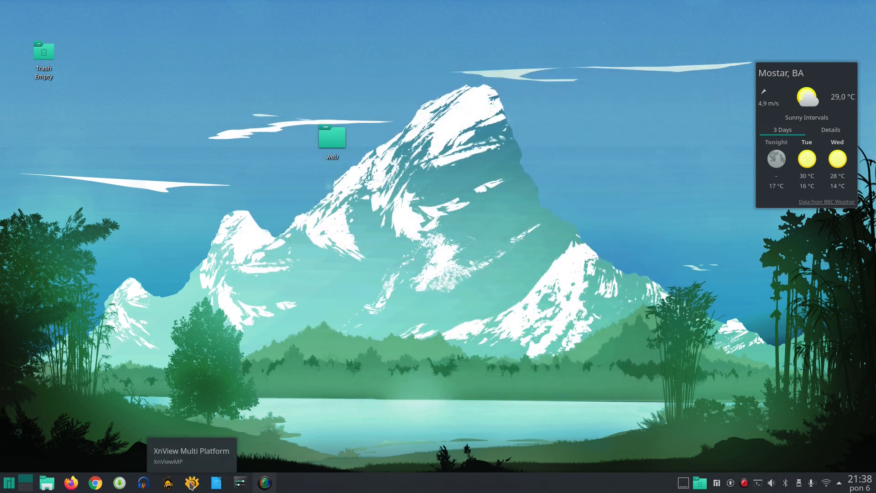
mouse_move(143, 482)
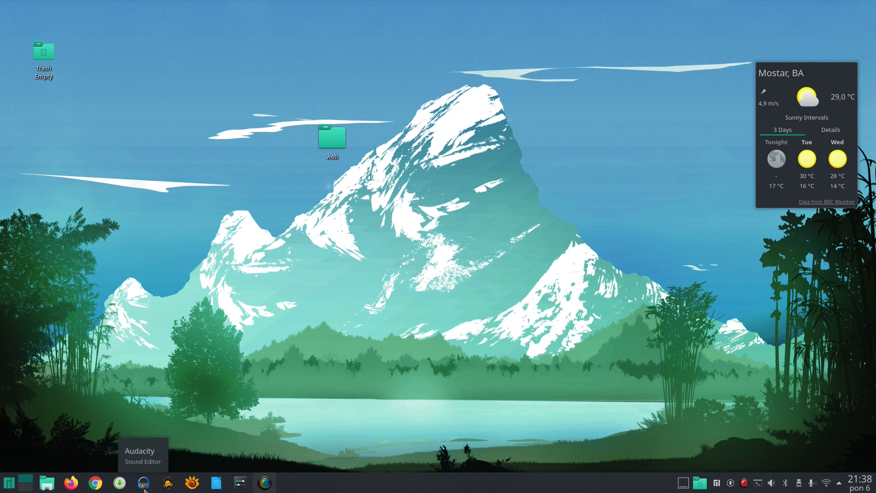
mouse_move(70, 482)
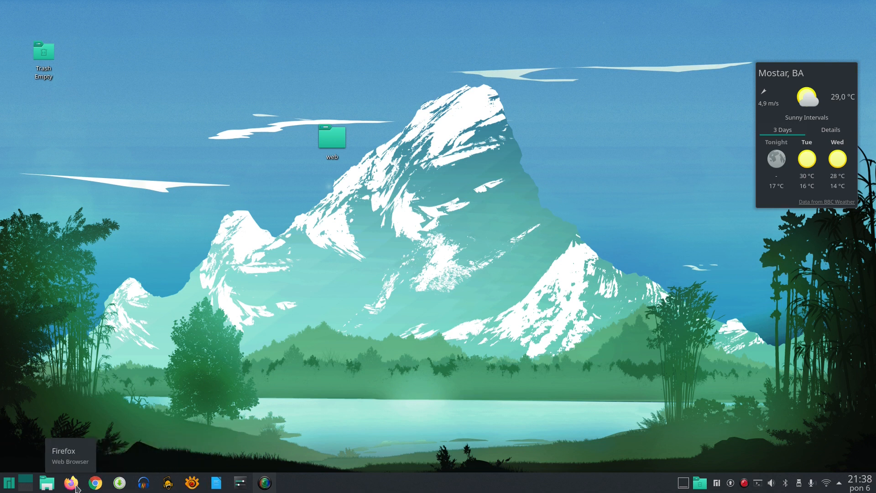
click(47, 483)
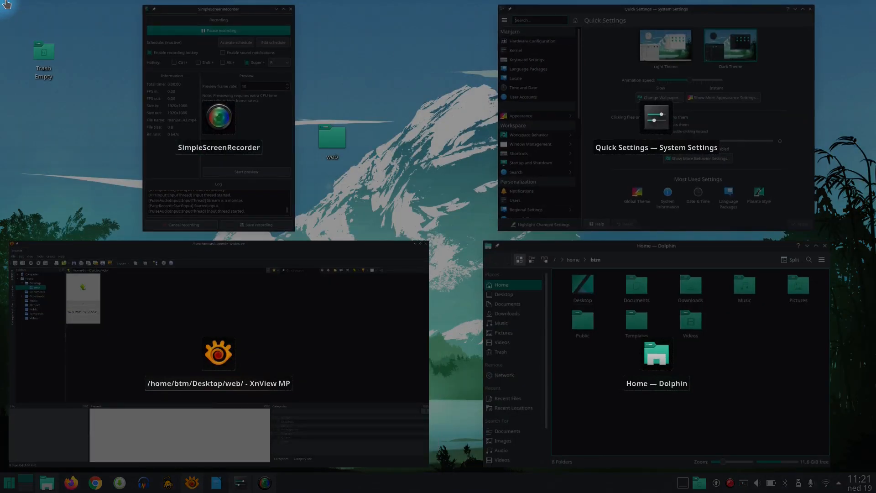
mouse_move(570, 146)
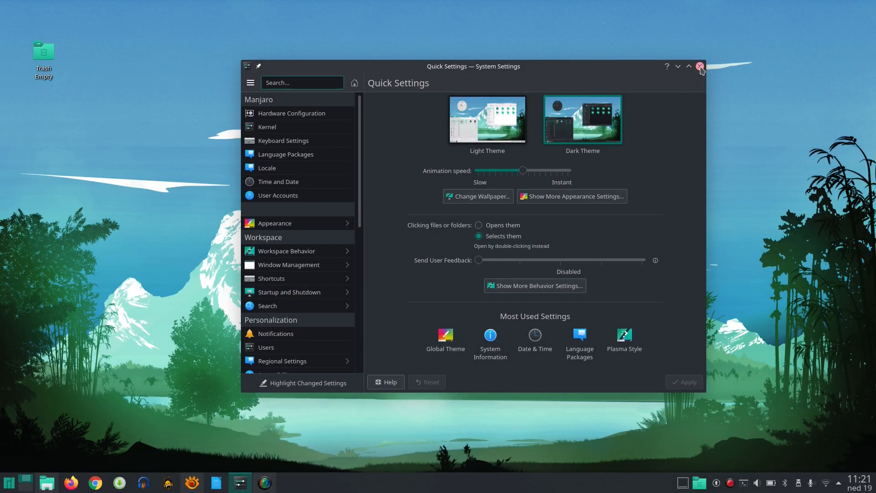
- Close System Settings, XnView MP and Dolphin, then open the application launcher
click(700, 67)
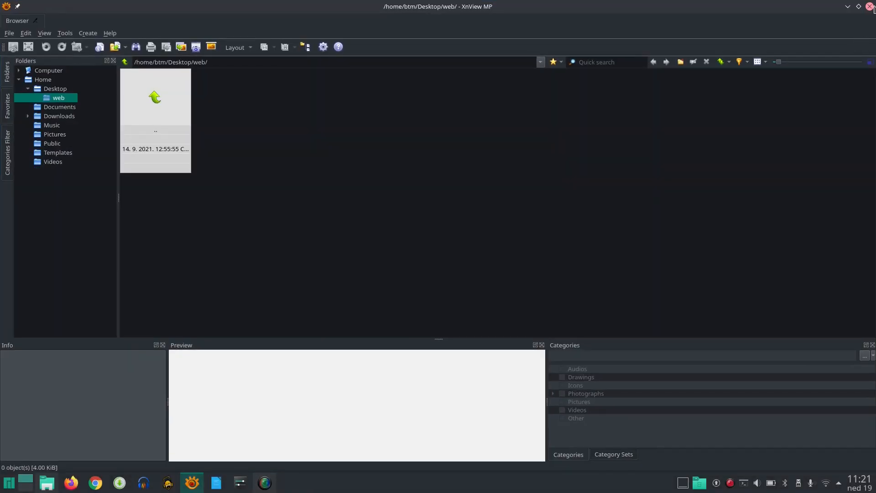
click(873, 6)
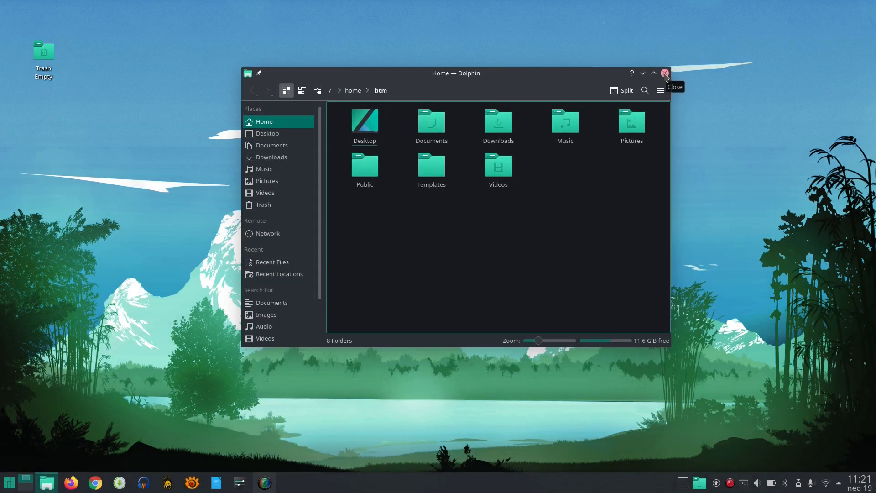
click(664, 73)
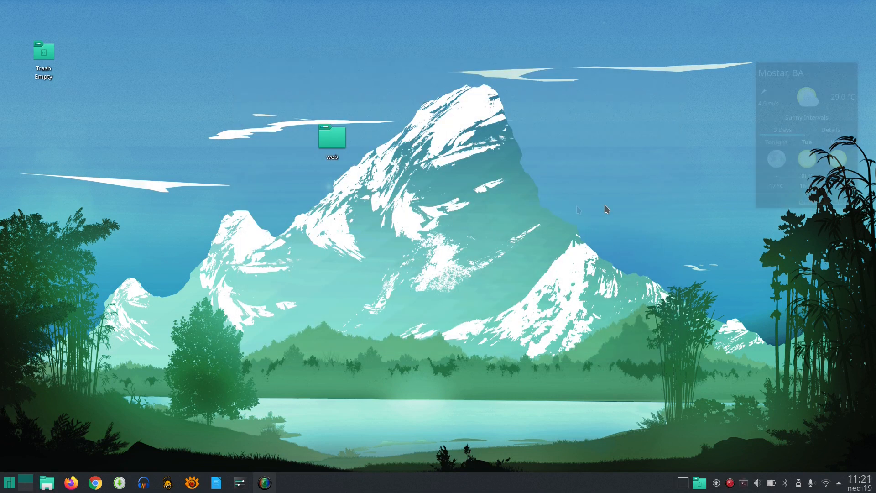
click(9, 482)
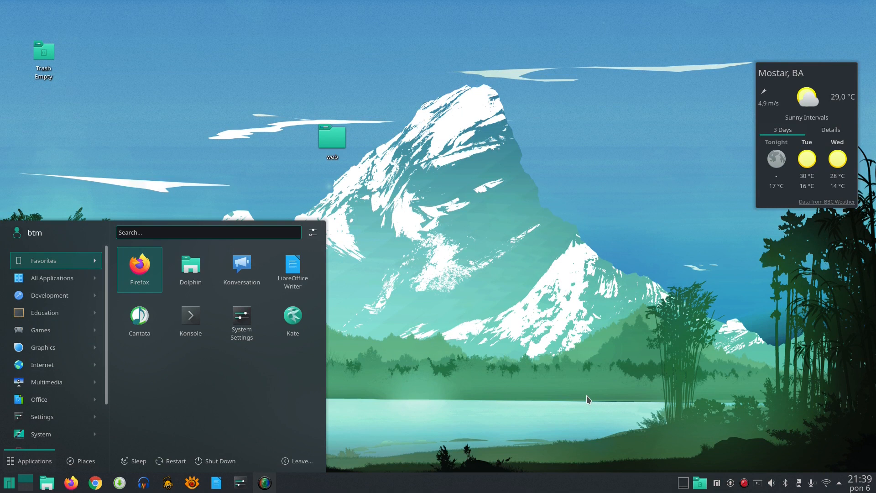
mouse_move(162, 349)
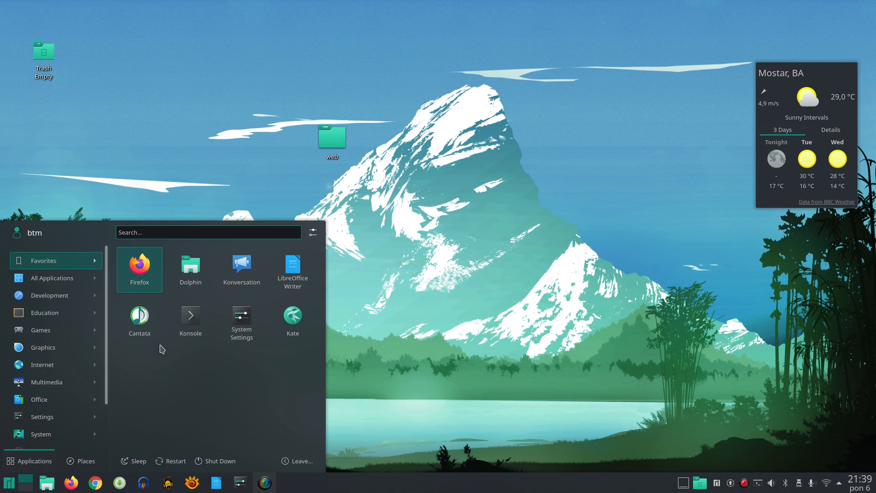
- Scroll down through the launcher's Favorites list
scroll(down, 3)
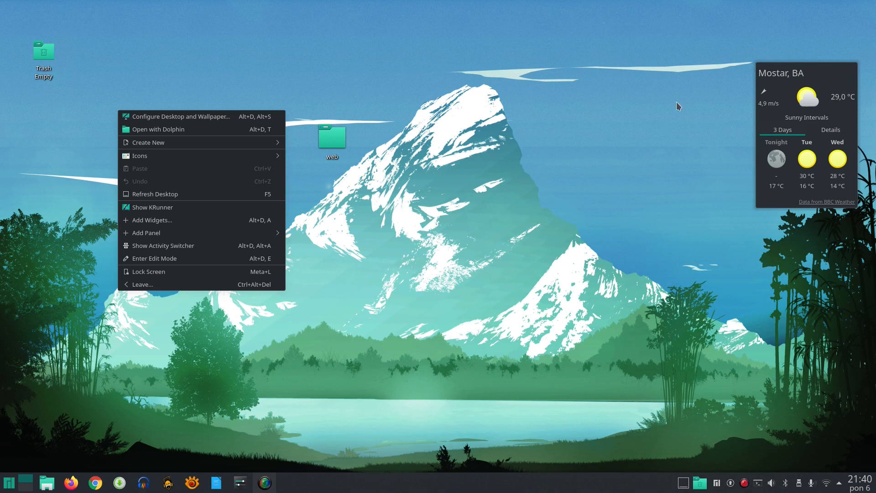
mouse_move(615, 127)
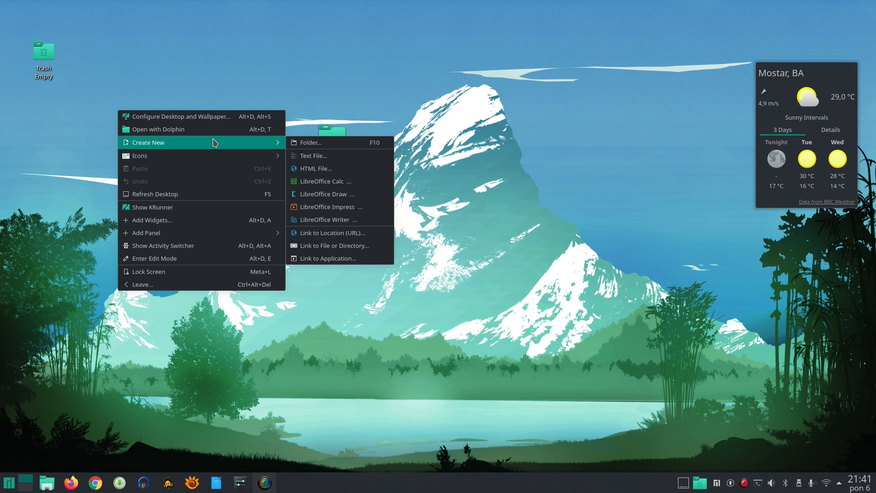
- Open Add Widgets from the desktop menu and scroll past Calendar, Clipboard and Fuzzy Clock
click(310, 142)
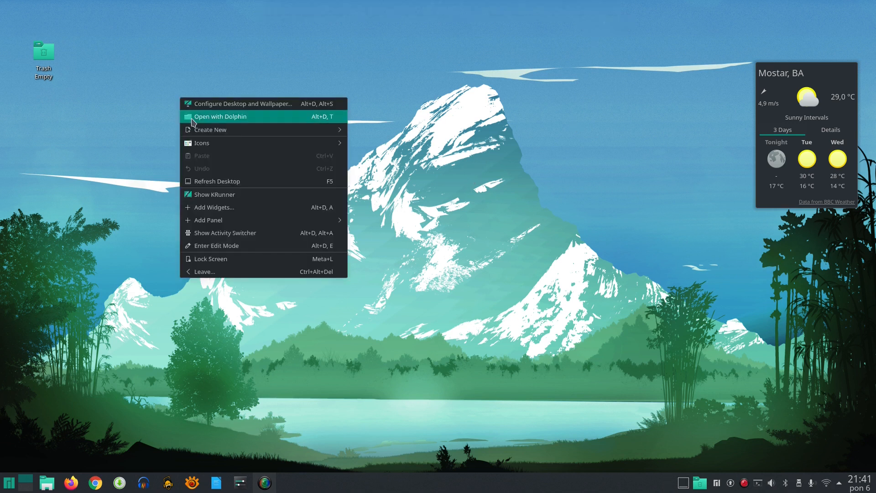
click(214, 207)
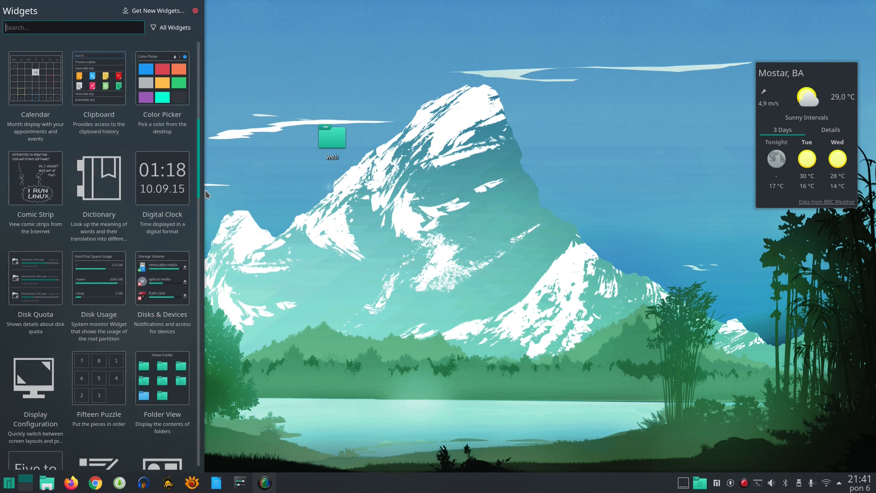
scroll(down, 3)
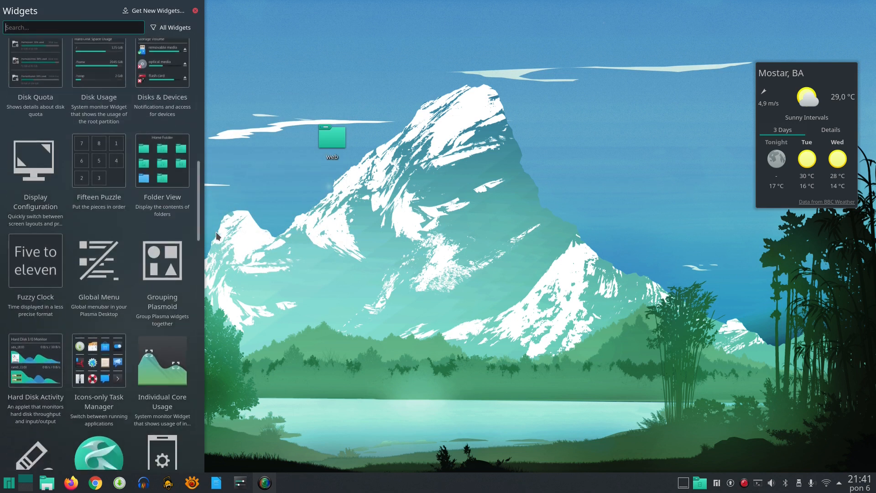
mouse_move(398, 186)
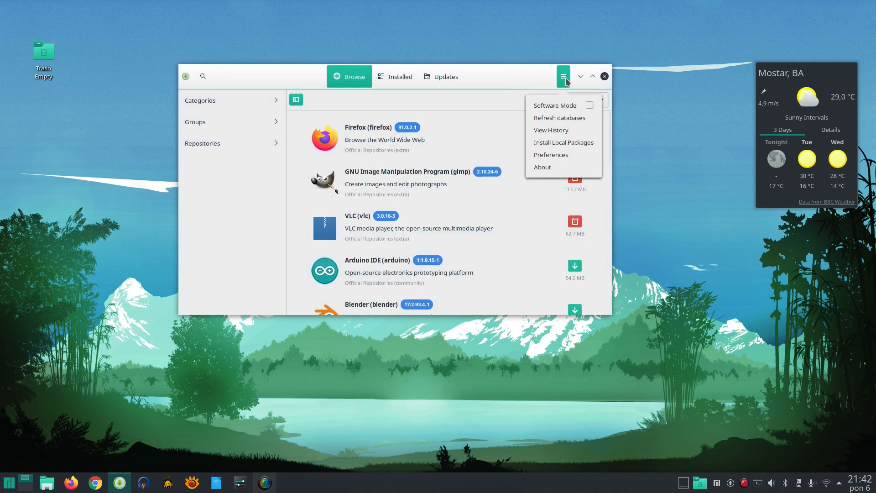
- View Pamac's About info and review its General, Advanced and Third Party preferences
click(541, 167)
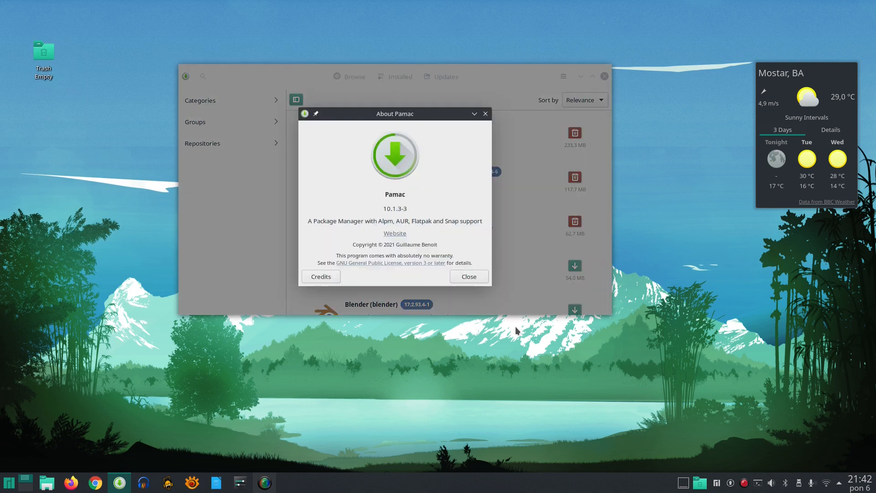
click(468, 276)
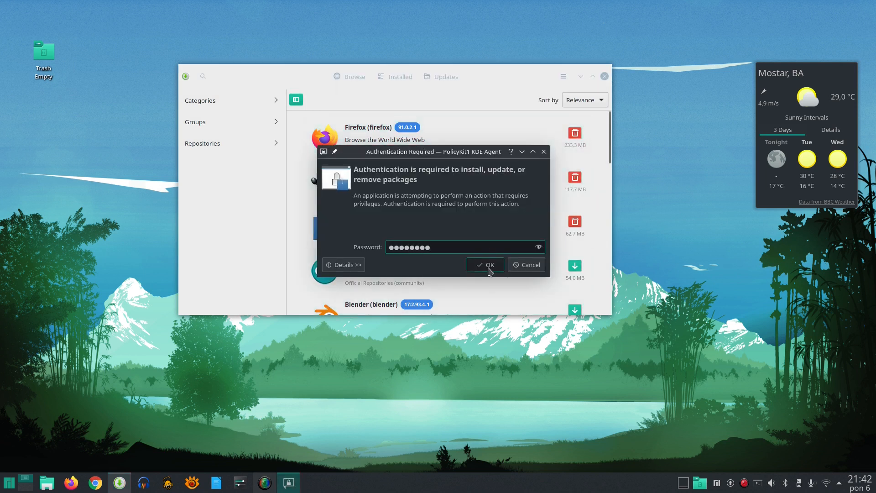
click(484, 264)
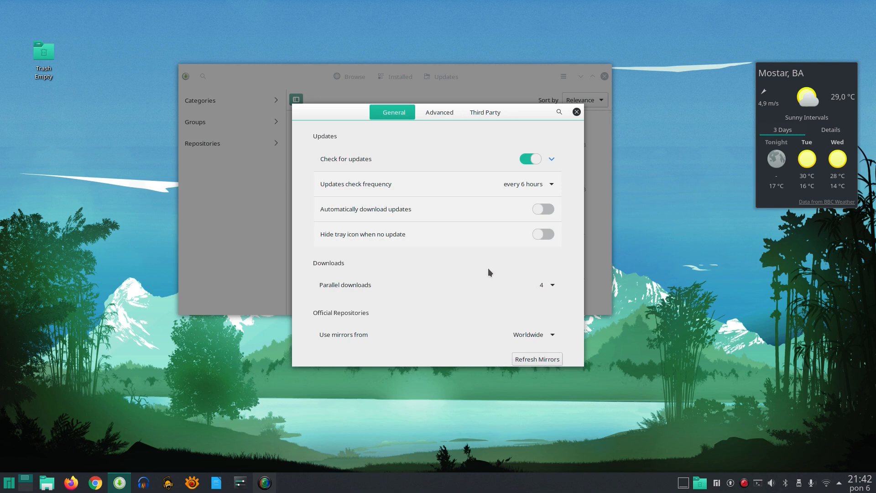
click(439, 112)
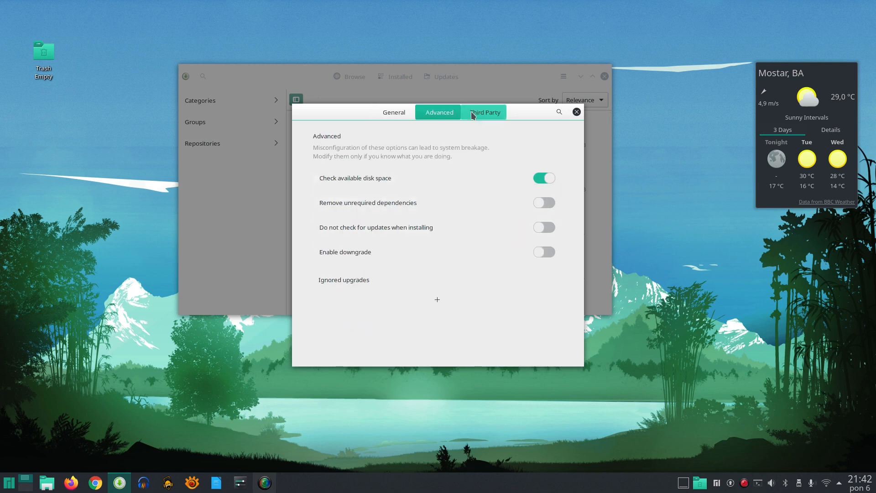
click(483, 112)
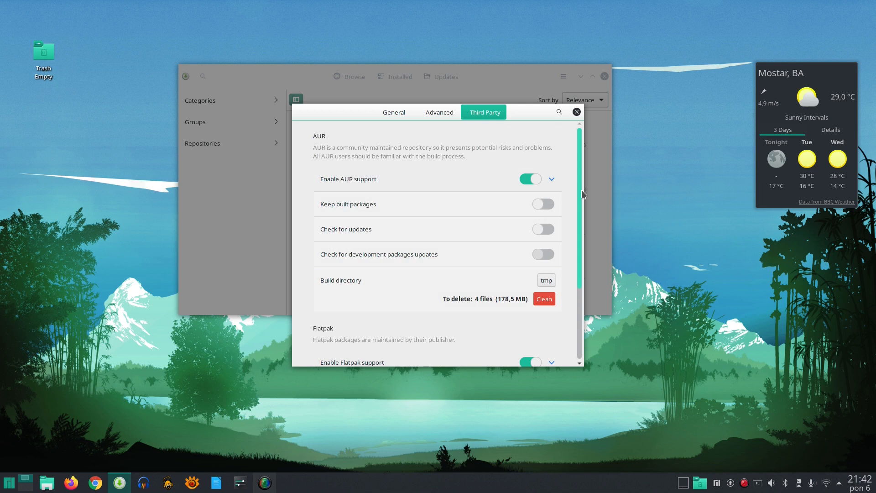
scroll(down, 3)
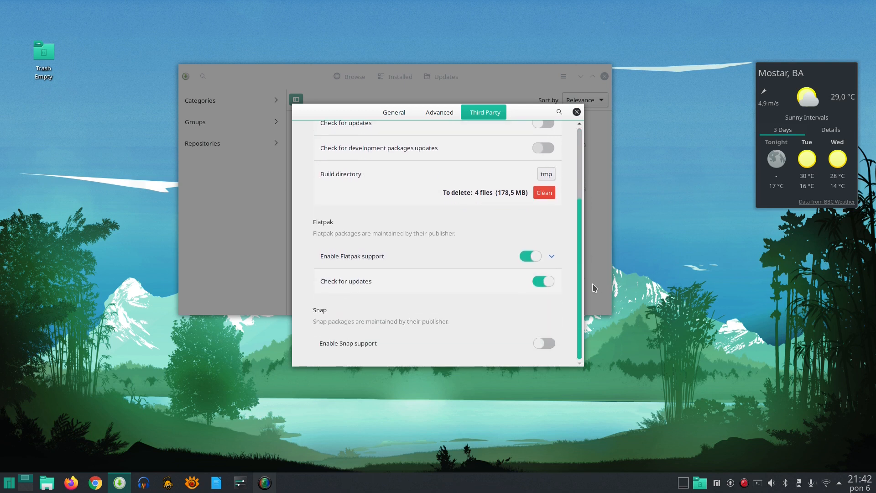
click(576, 111)
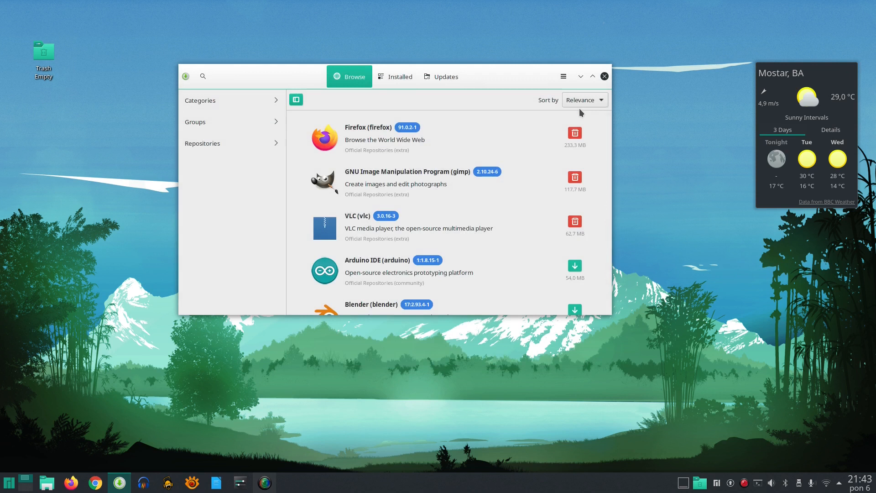
- List Pamac's installed packages, then close the package manager
click(395, 77)
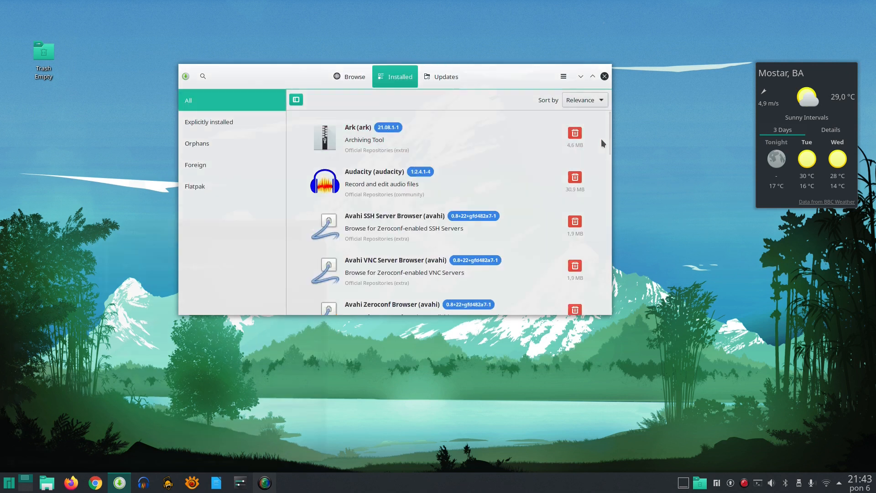
click(10, 483)
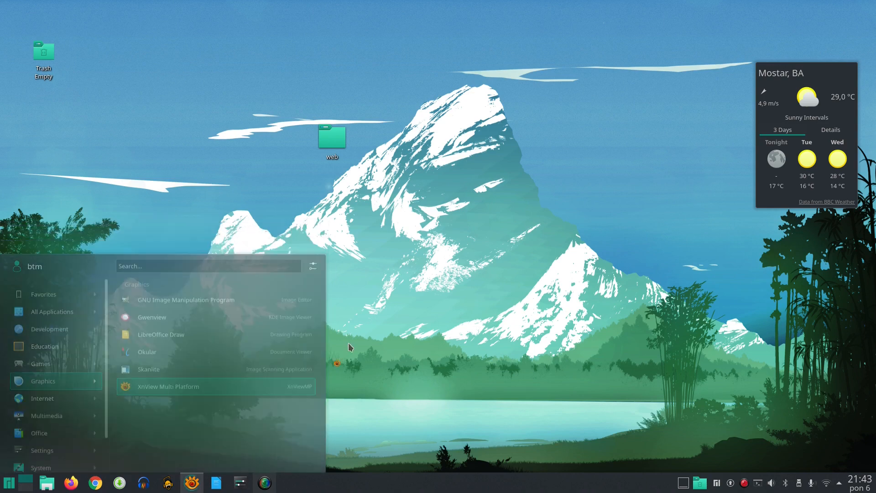
click(167, 386)
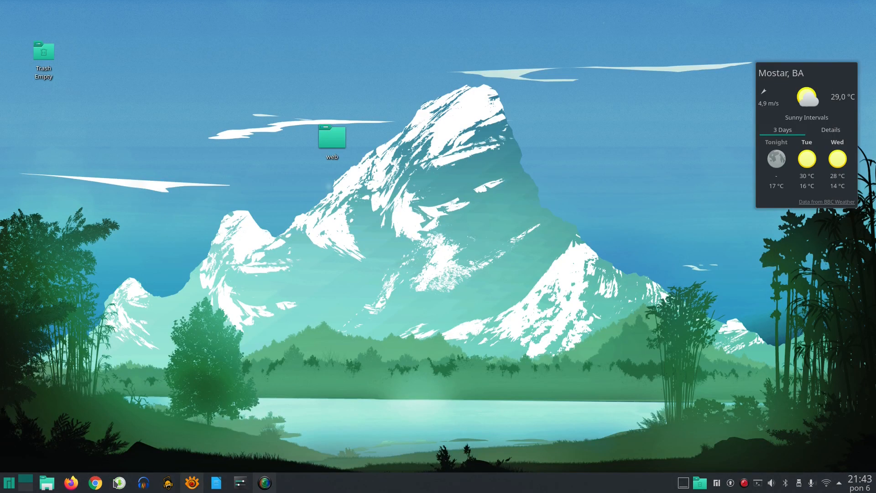
- Search Pamac for 'xnviewmp' and open the AUR xnviewmp package details
click(119, 483)
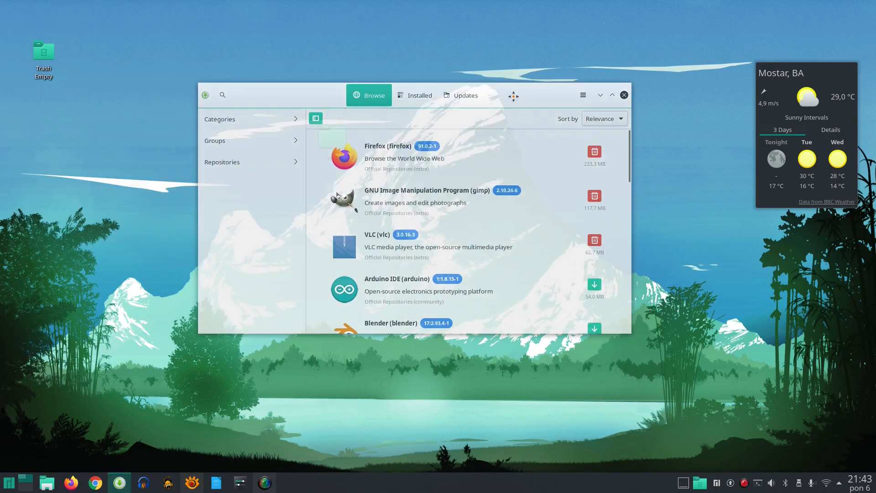
text(xnview)
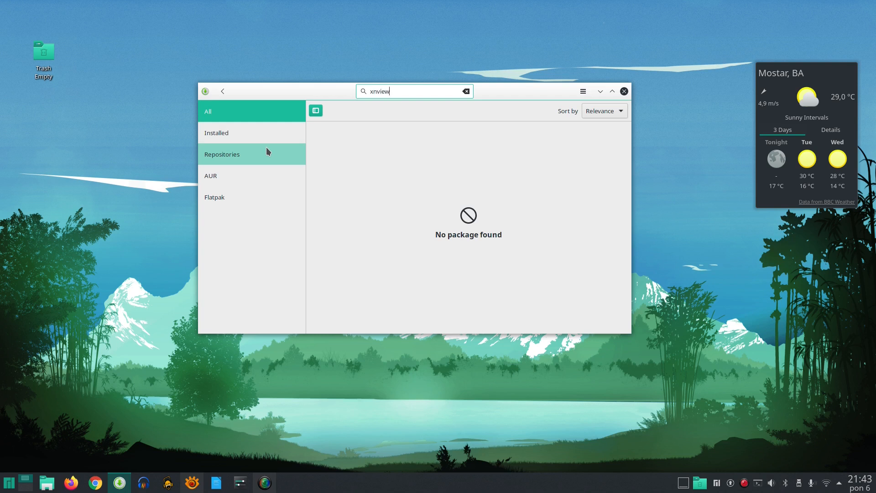
text(mp)
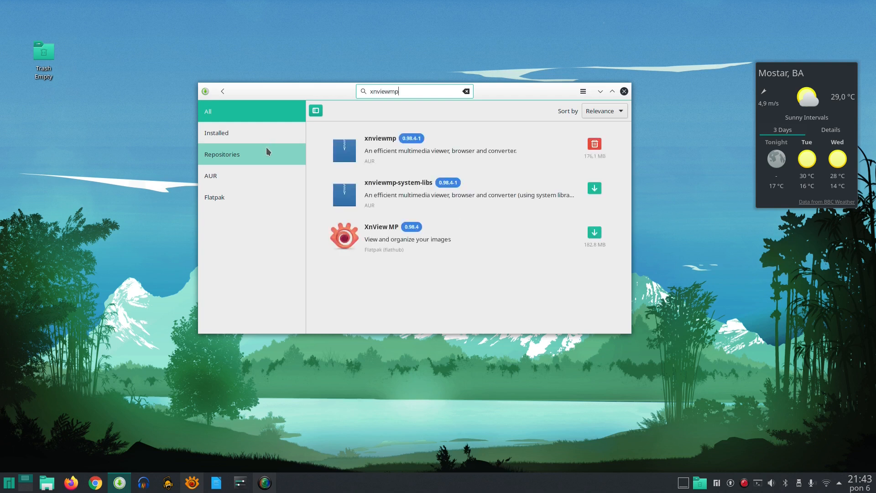
click(441, 145)
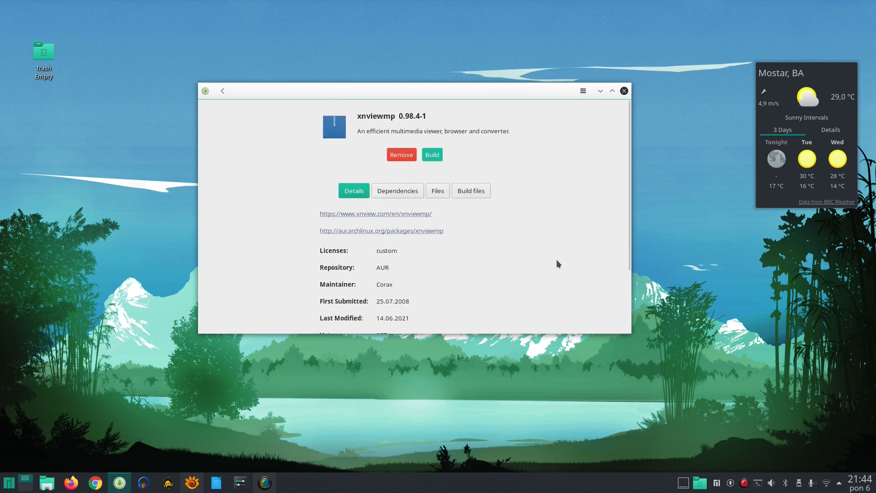
mouse_move(591, 226)
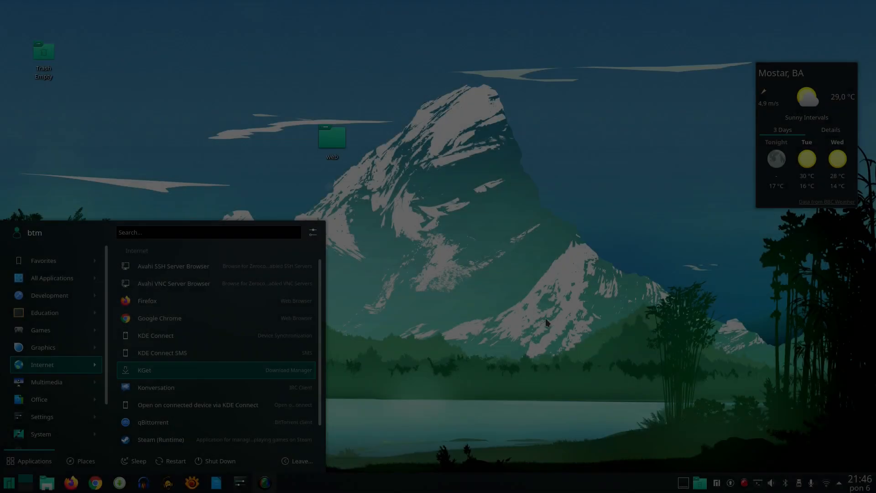
- Browse to Downloads > AppImages in Dolphin and run DesktopEditors-x86_64.AppImage
click(457, 190)
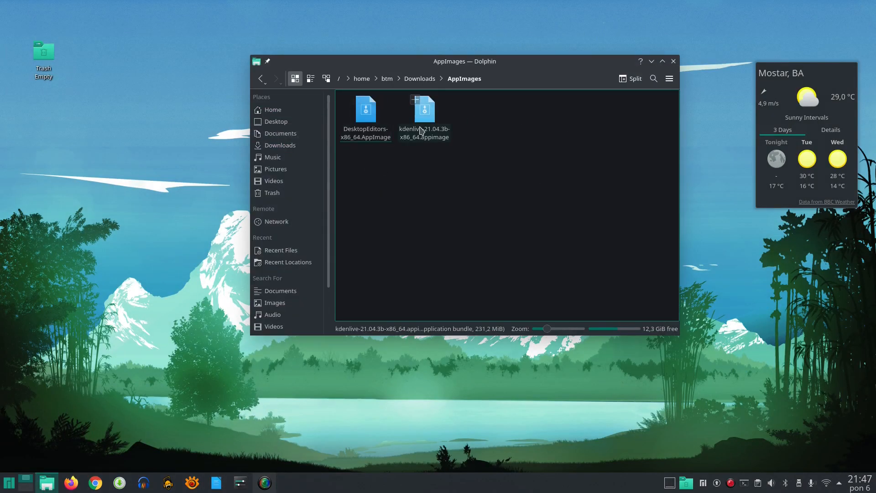
click(272, 110)
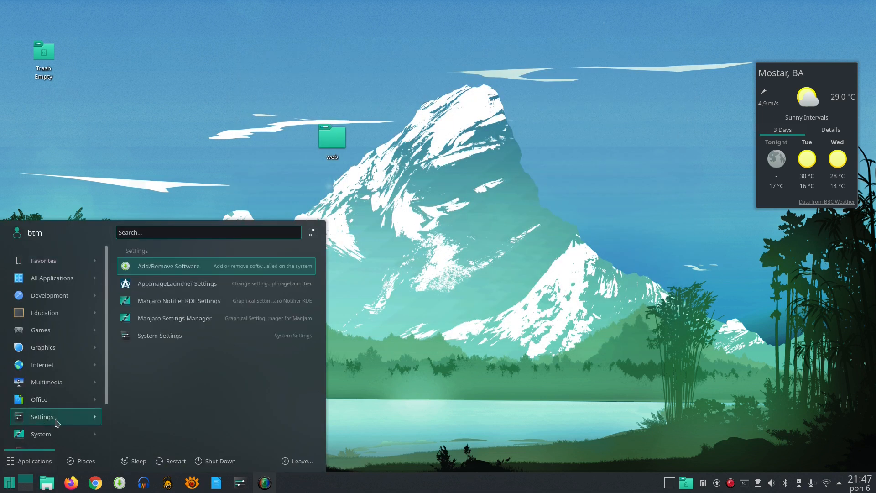
click(176, 283)
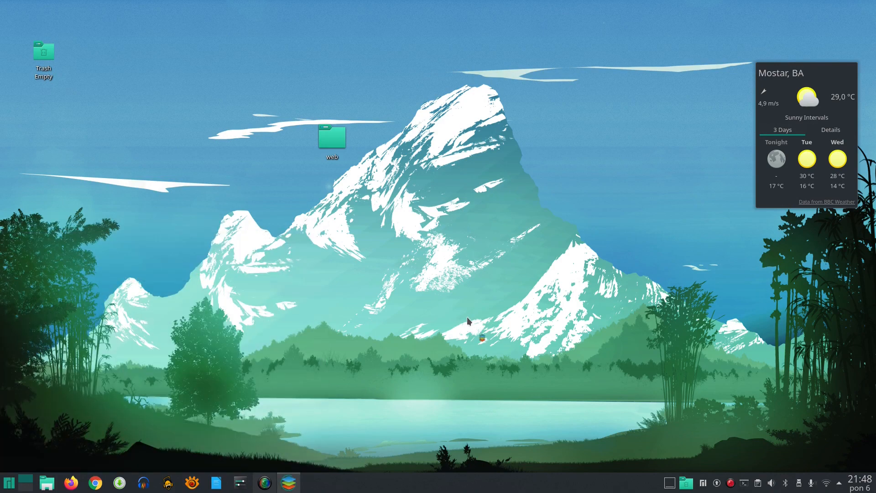
- Show the ONLYOFFICE start screen, then run sudo pacman -Syu in Konsole with the password
click(289, 483)
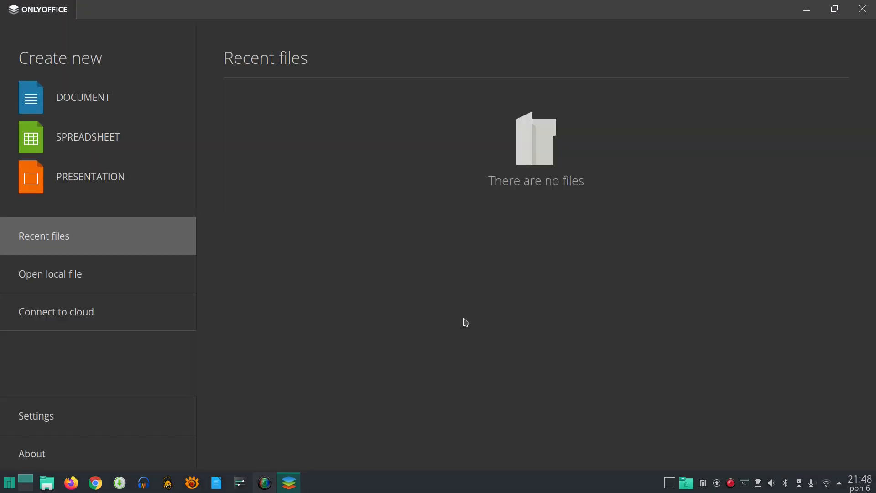
click(8, 483)
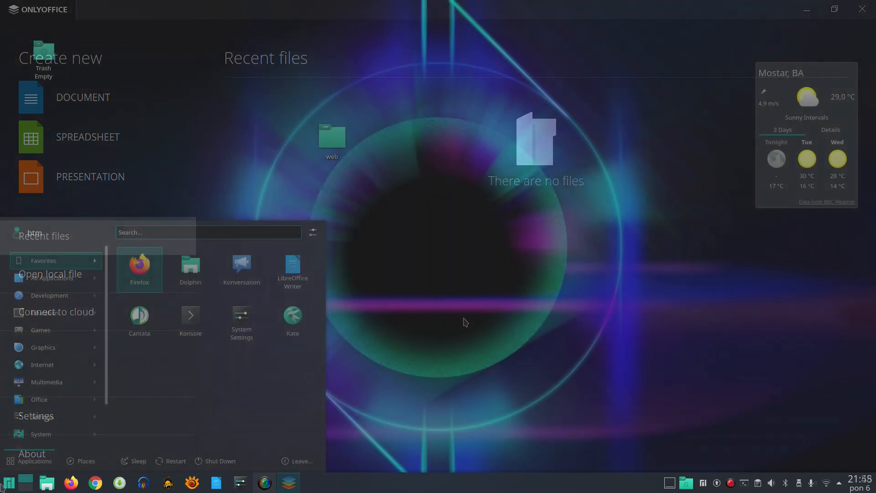
click(190, 316)
text(sudo pacman -Syu)
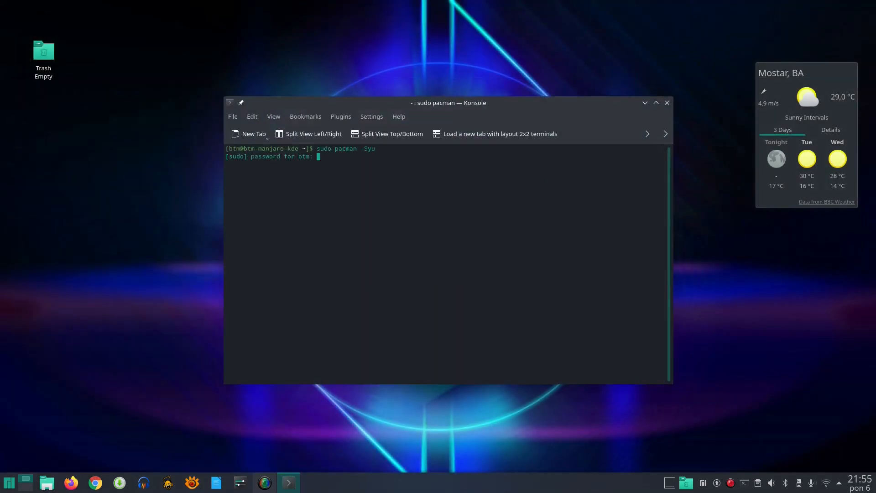
key(Return)
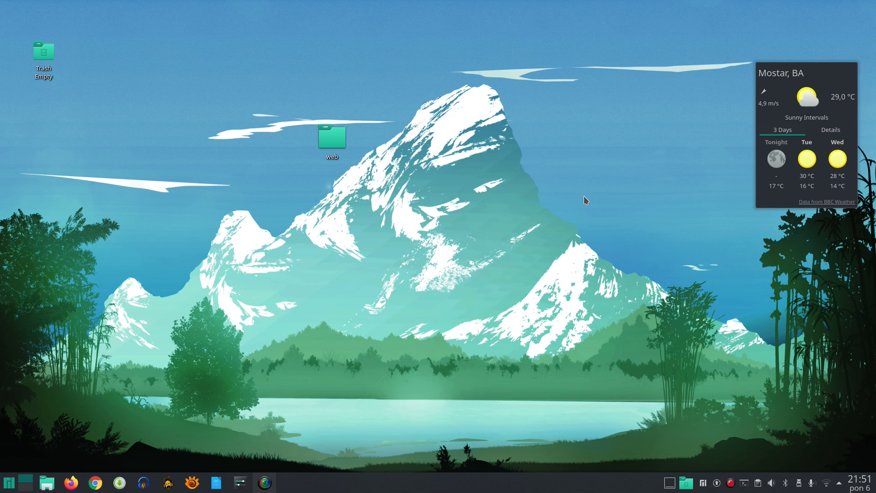
mouse_move(541, 179)
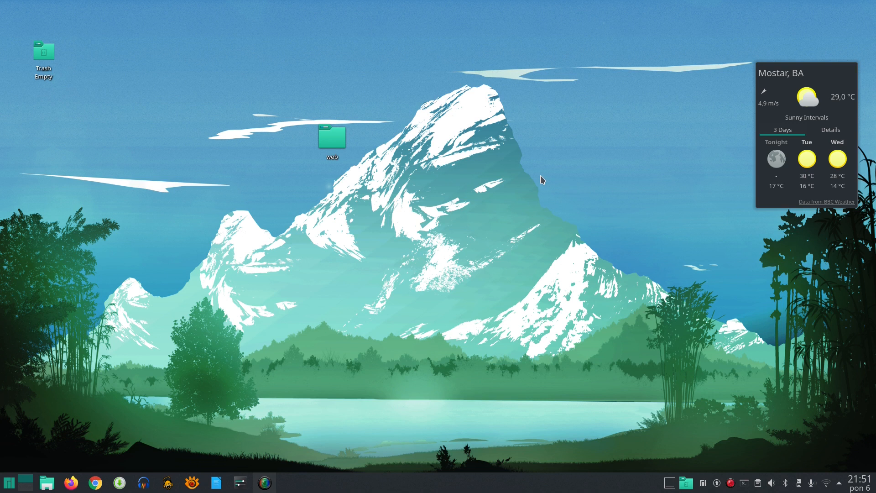
- Right-click empty wallpaper space to show the desktop context menu
right_click(540, 180)
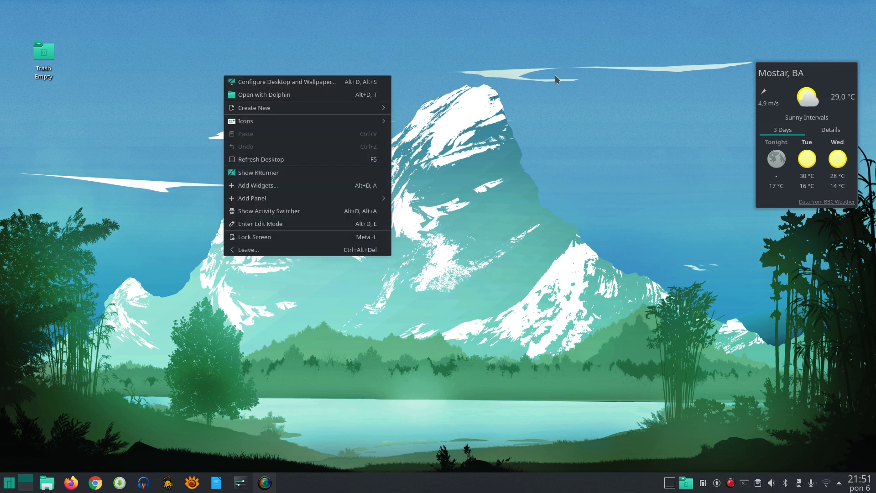
mouse_move(555, 144)
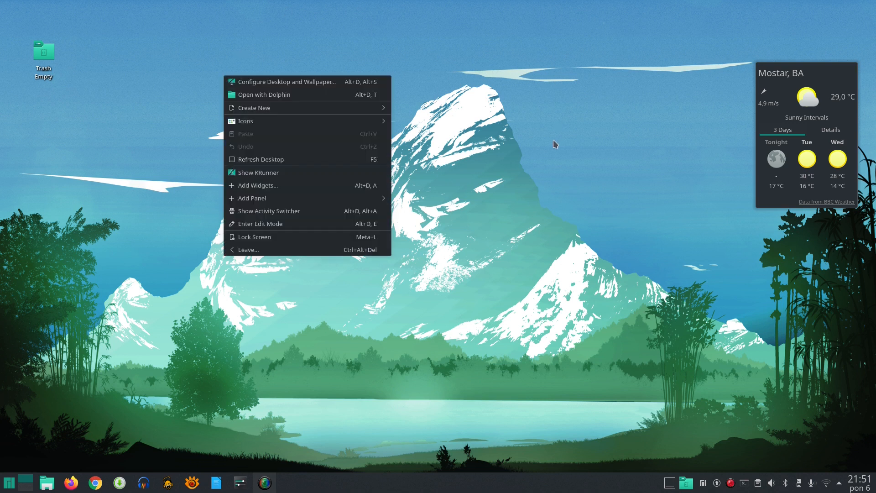
- Open Desktop Folder Settings, scroll the gallery and apply the dark neon ring wallpaper
click(287, 82)
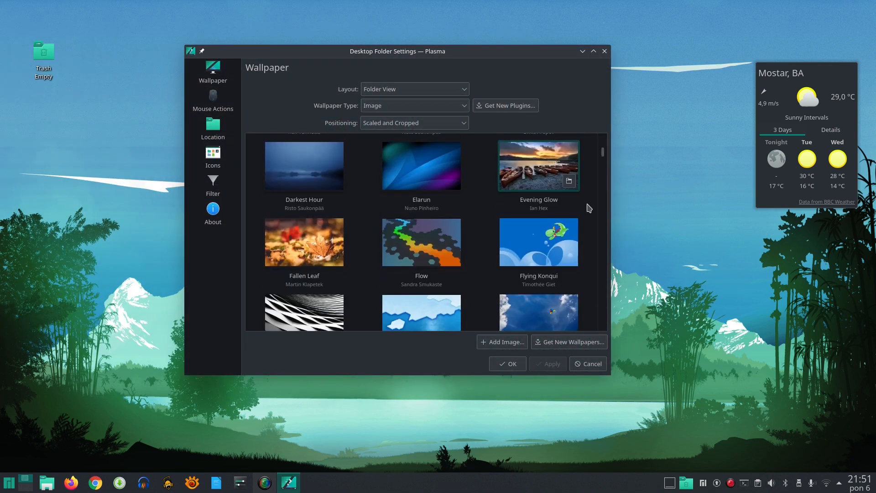
scroll(down, 3)
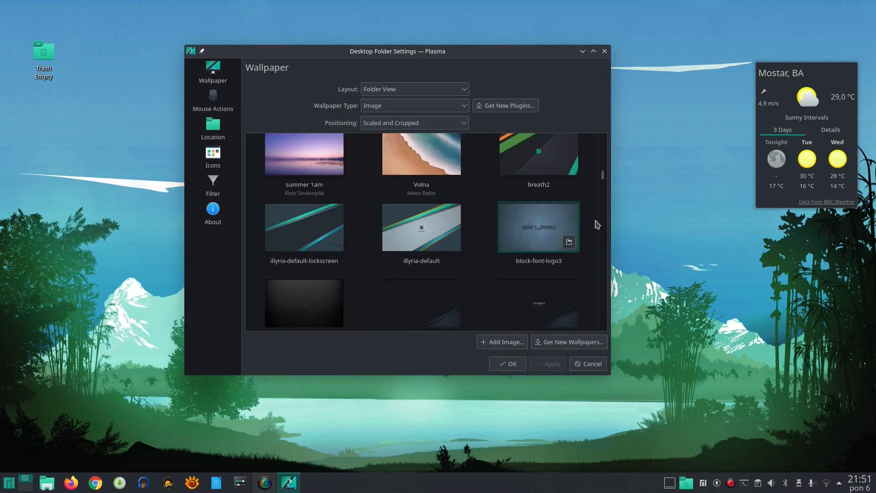
scroll(down, 3)
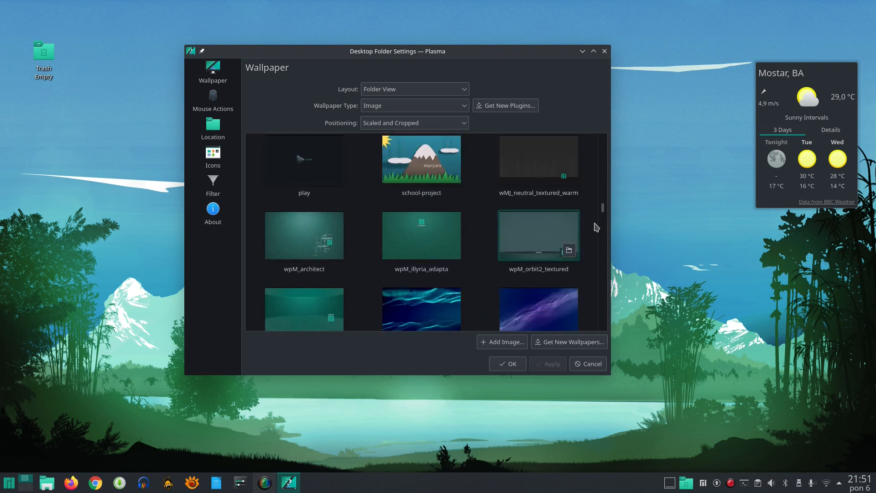
scroll(down, 3)
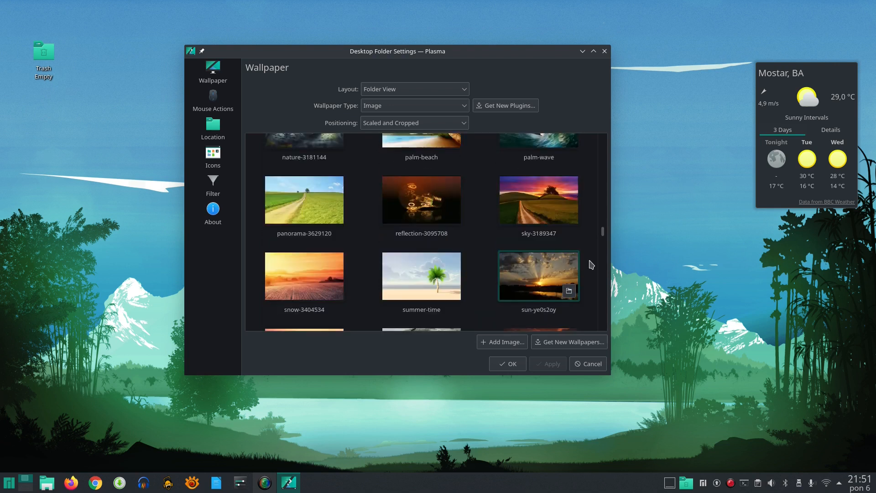
scroll(down, 3)
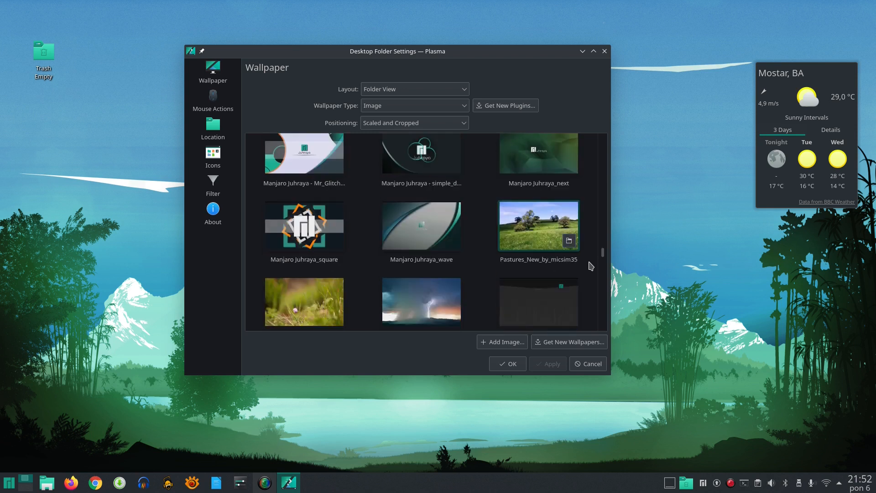
scroll(down, 3)
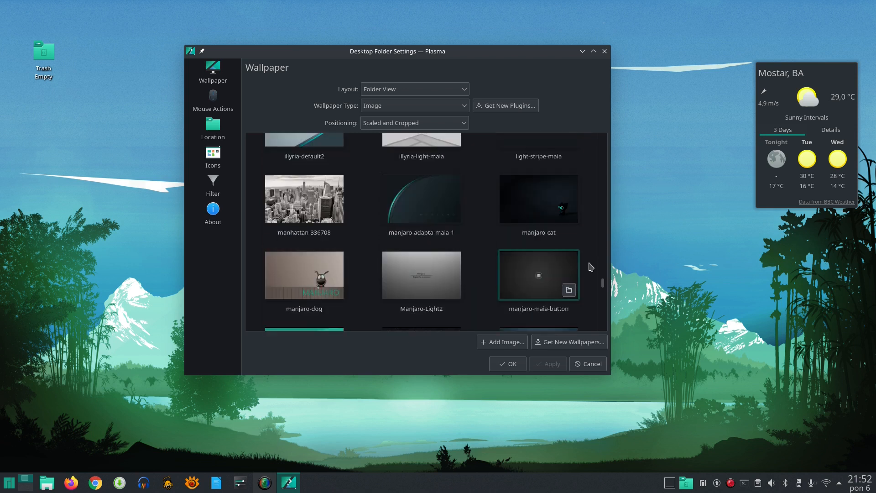
scroll(down, 3)
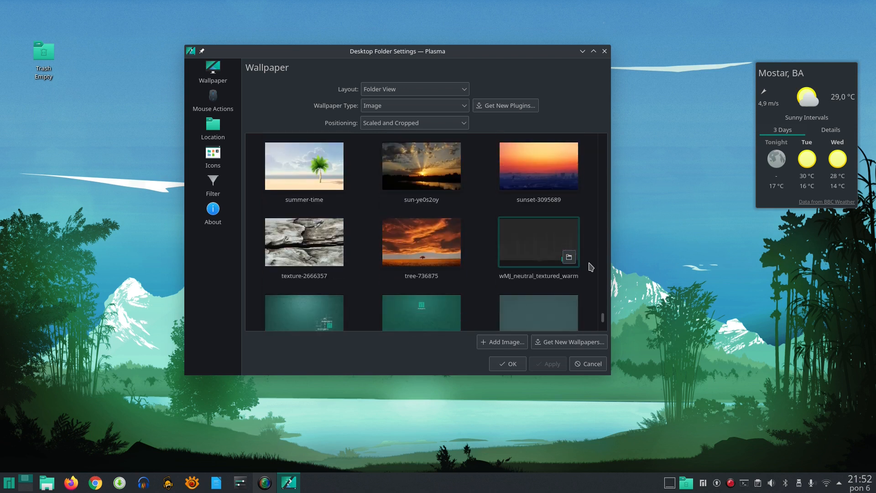
scroll(down, 3)
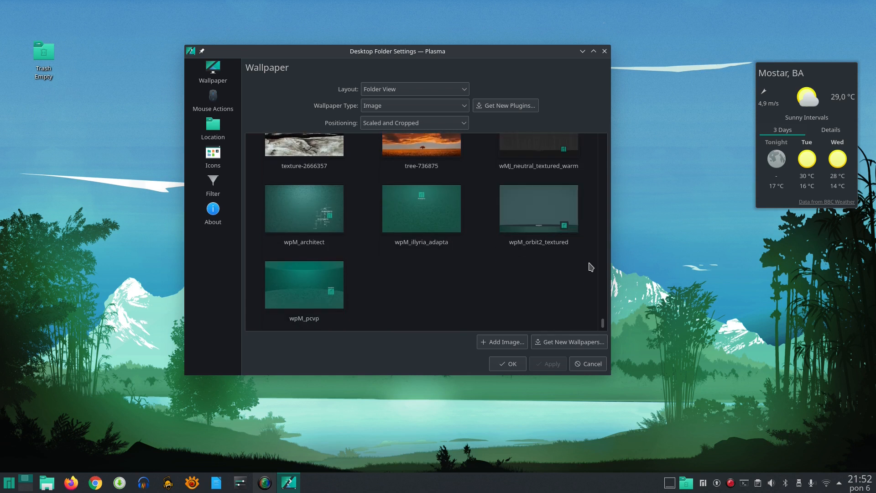
click(569, 342)
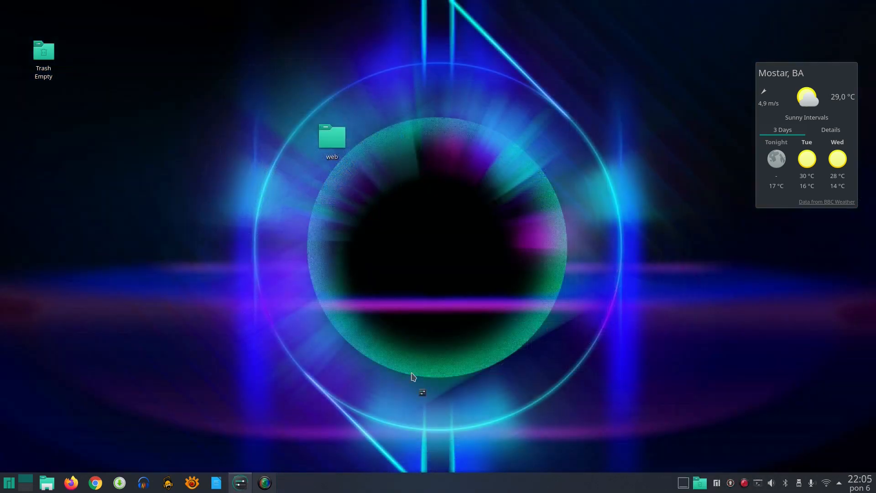
mouse_move(572, 281)
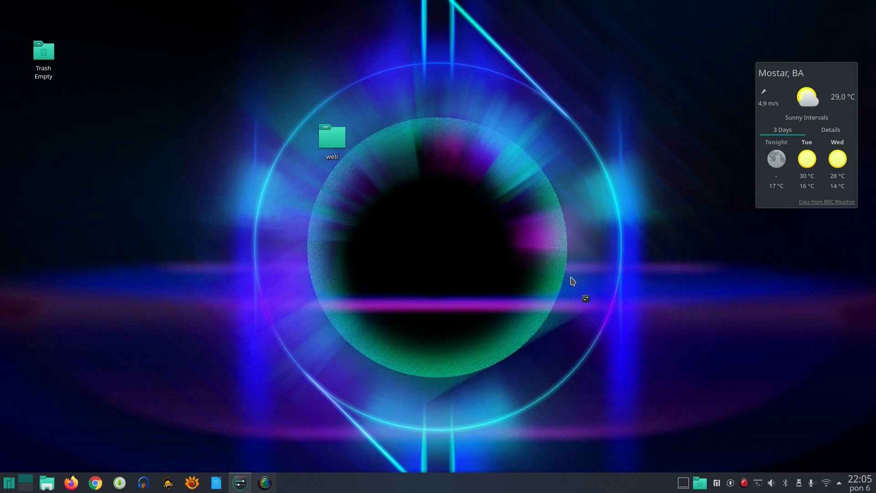
- Open System Settings' Global Theme page and browse downloadable global themes such as Reversal
click(239, 482)
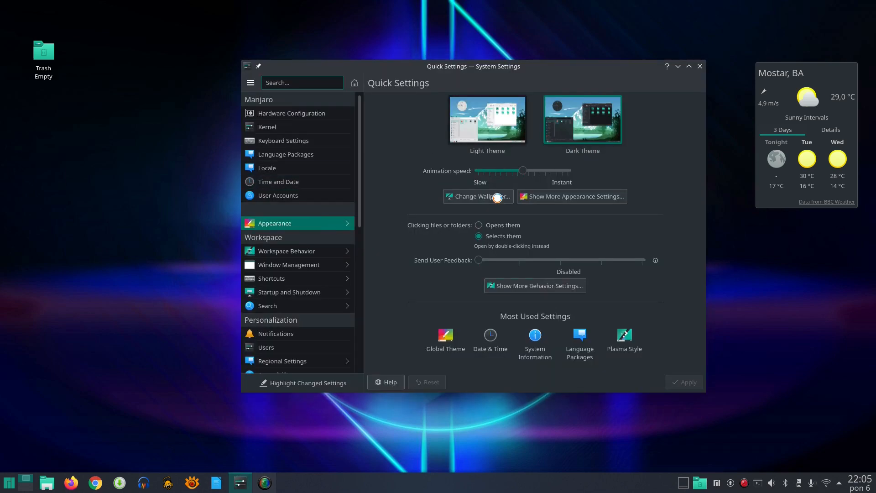
click(445, 339)
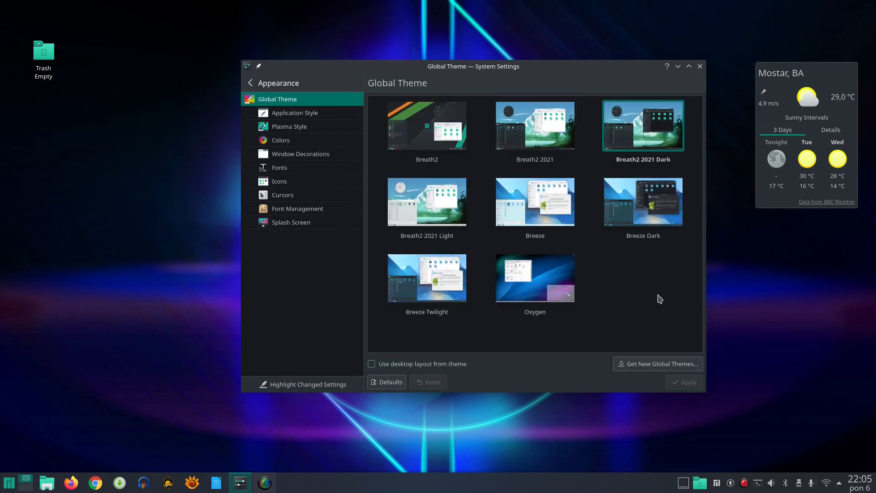
mouse_move(653, 371)
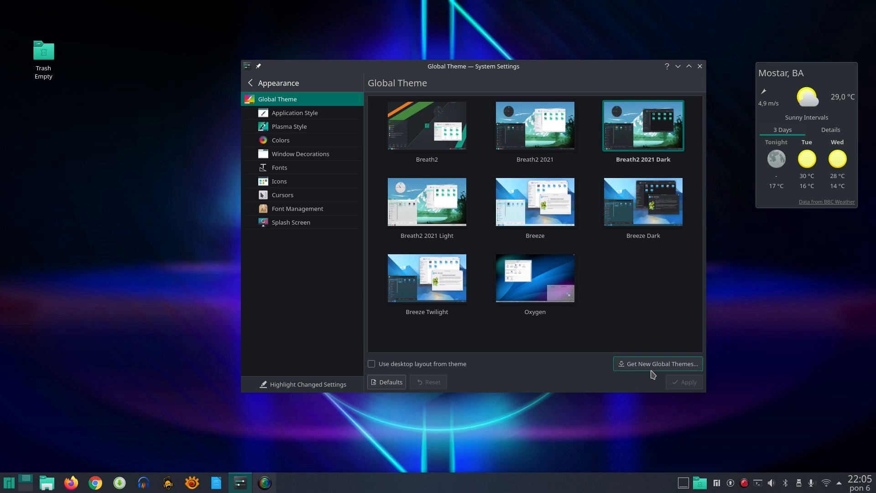
click(658, 364)
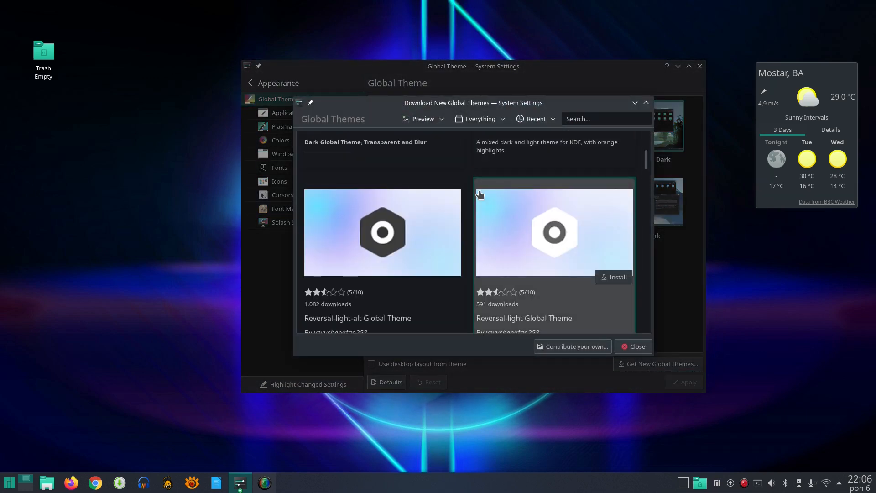
scroll(down, 3)
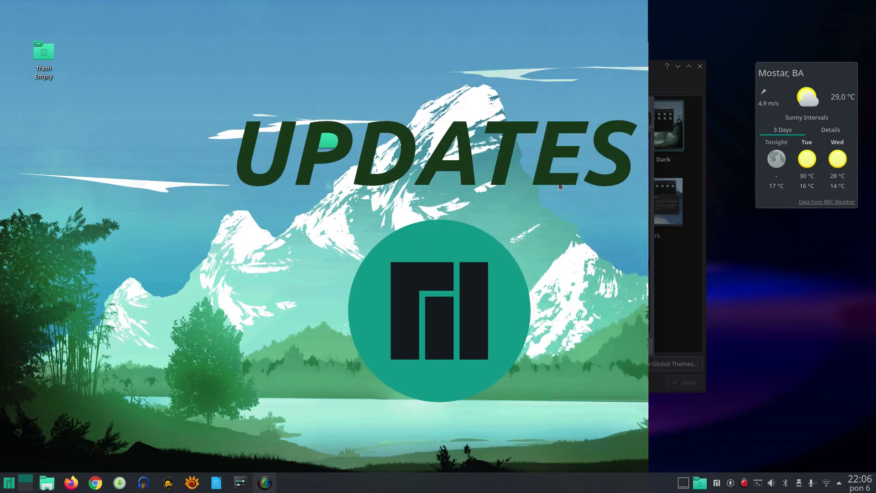
- Review and apply Pamac's 569 MB of pending updates, including Firefox and Konsole
click(699, 65)
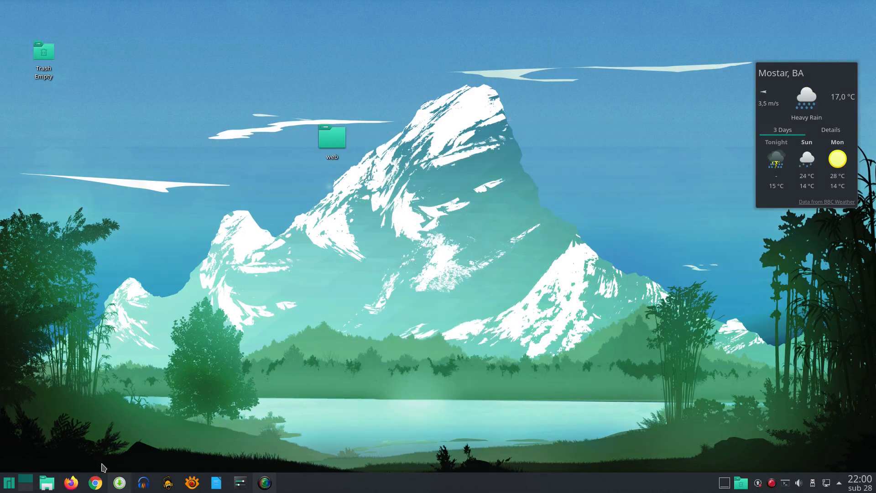
click(119, 482)
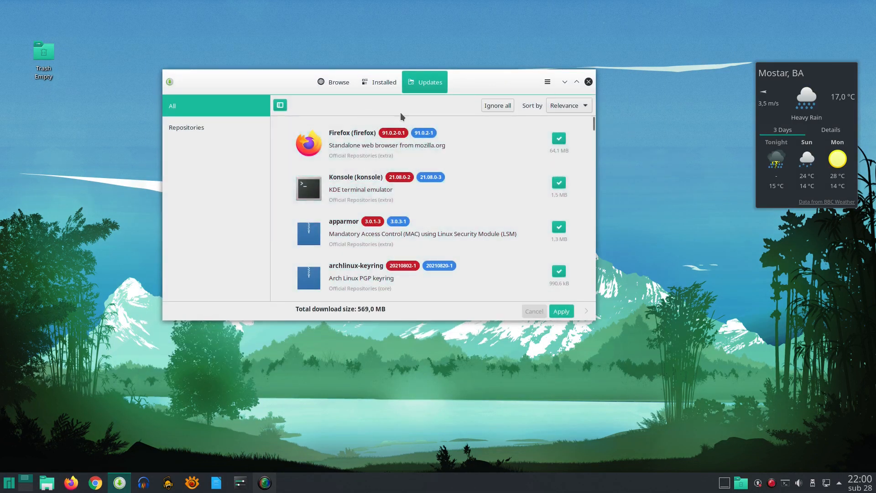
mouse_move(363, 318)
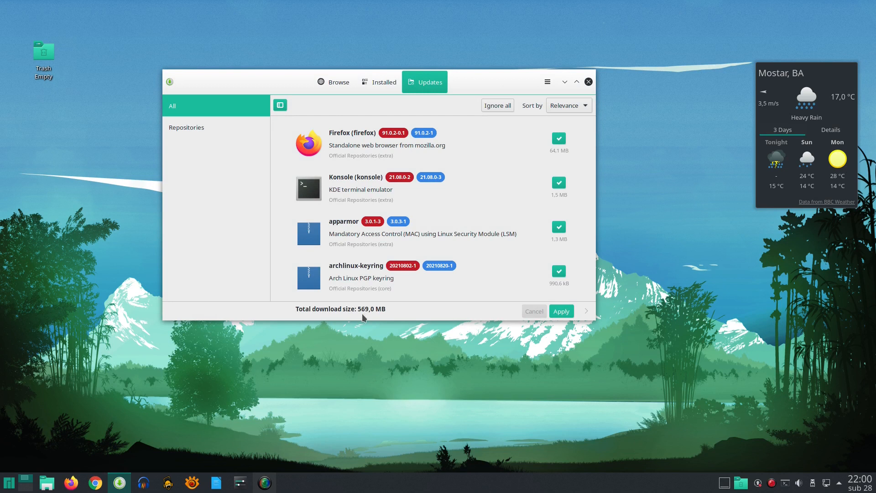
mouse_move(450, 393)
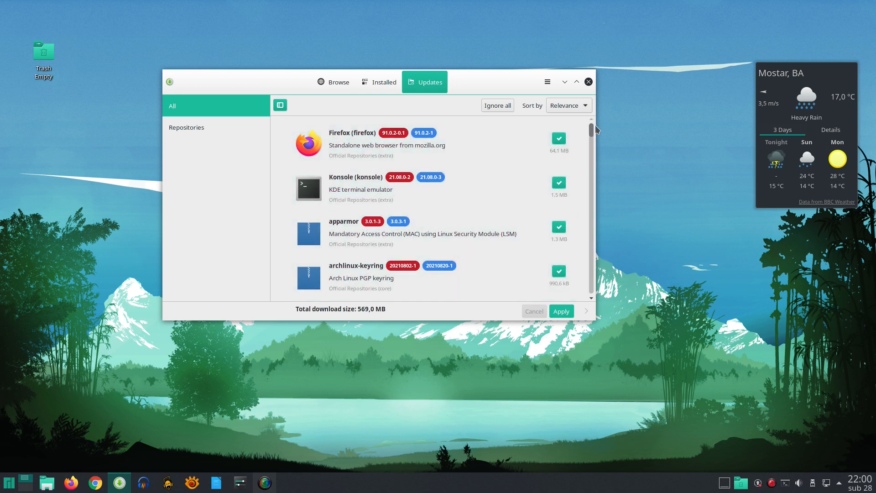
scroll(down, 3)
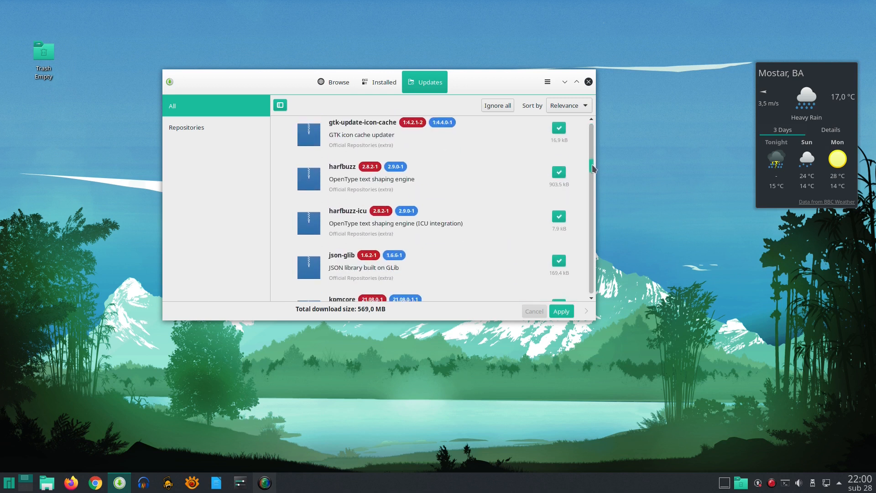
scroll(down, 3)
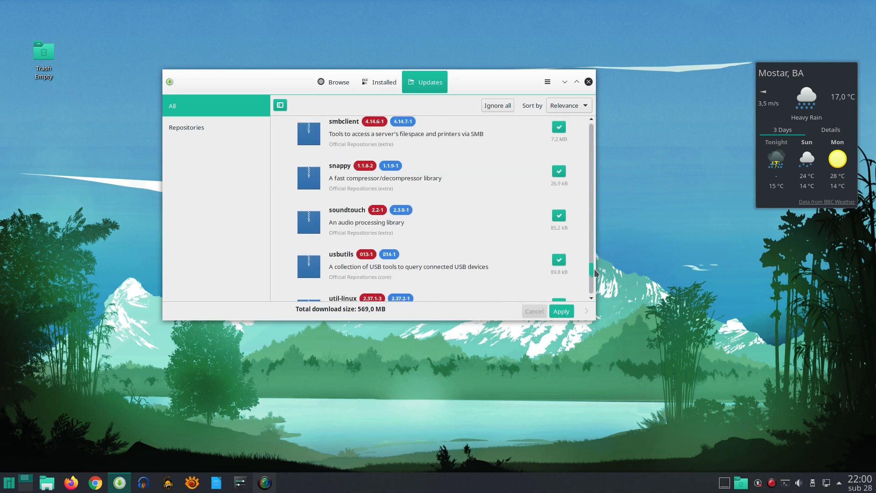
scroll(down, 3)
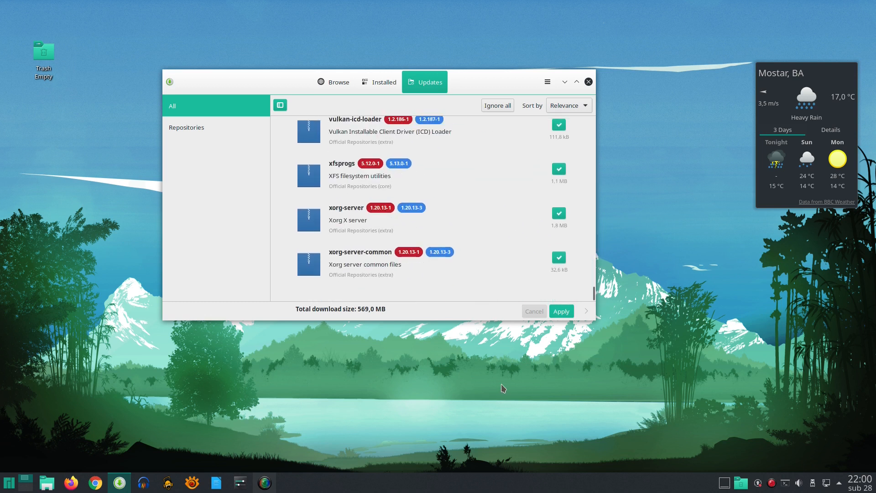
mouse_move(587, 305)
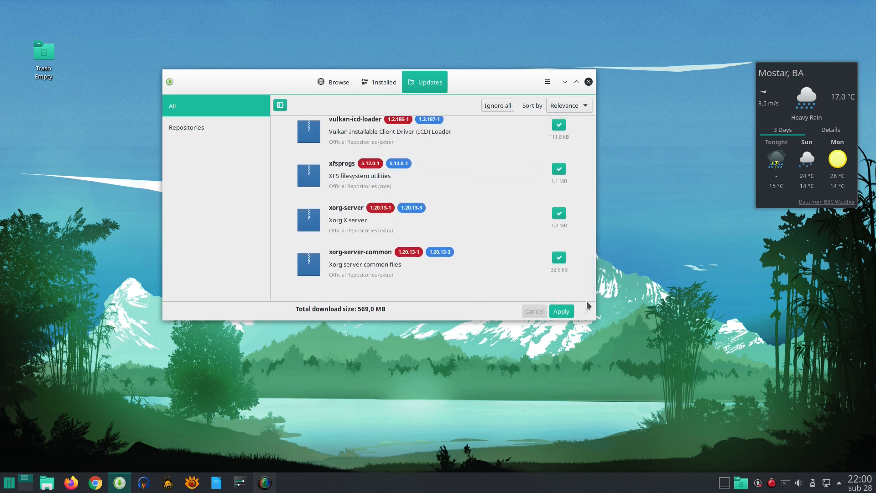
click(560, 311)
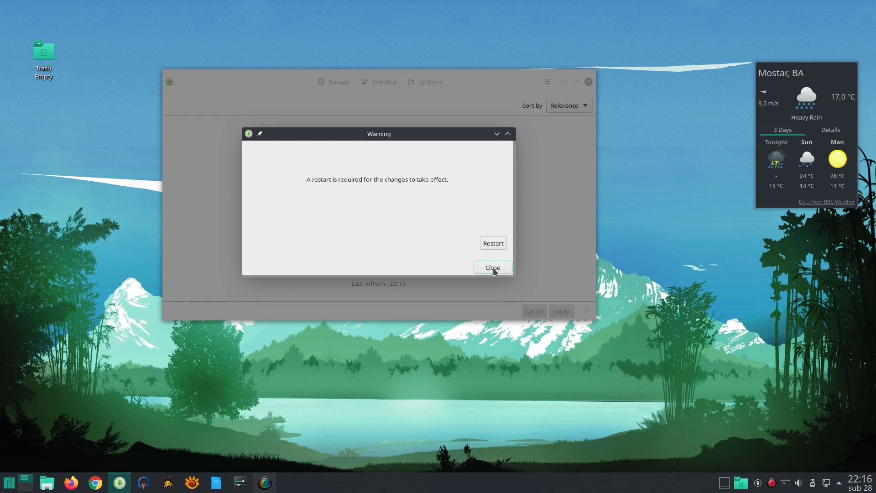
- Close the restart warning and choose Restart from the application launcher
click(492, 267)
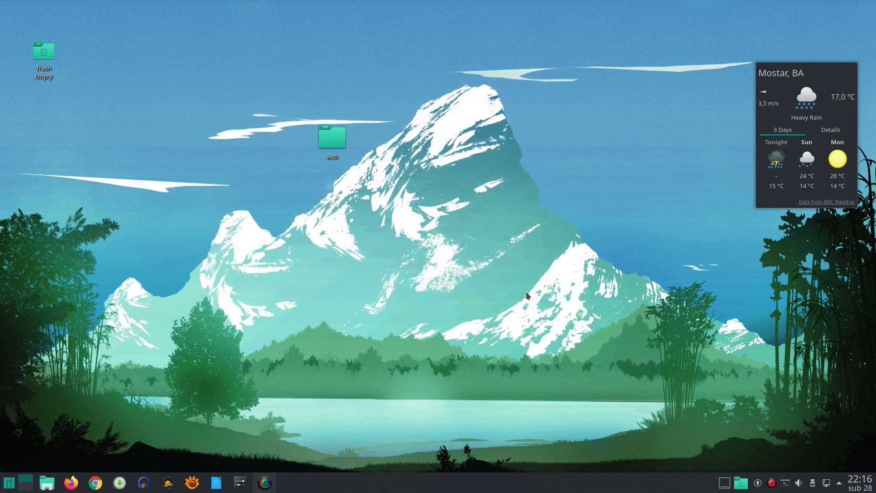
click(9, 483)
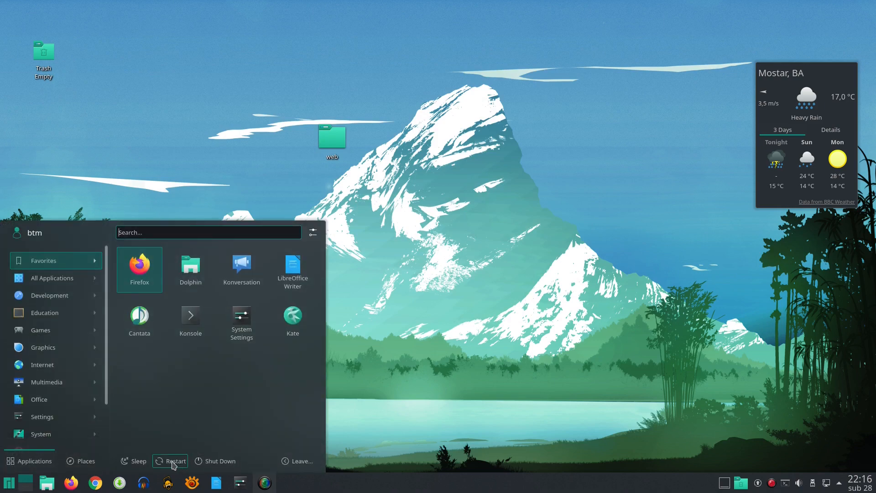
click(175, 461)
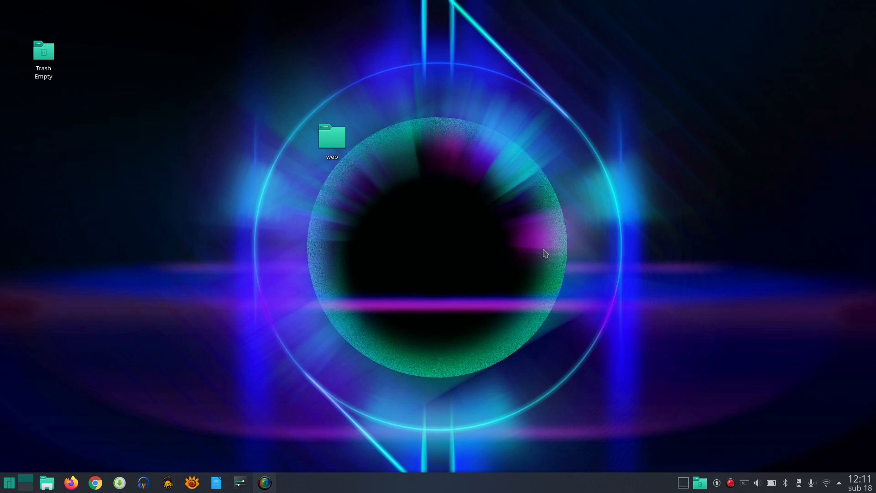
mouse_move(564, 222)
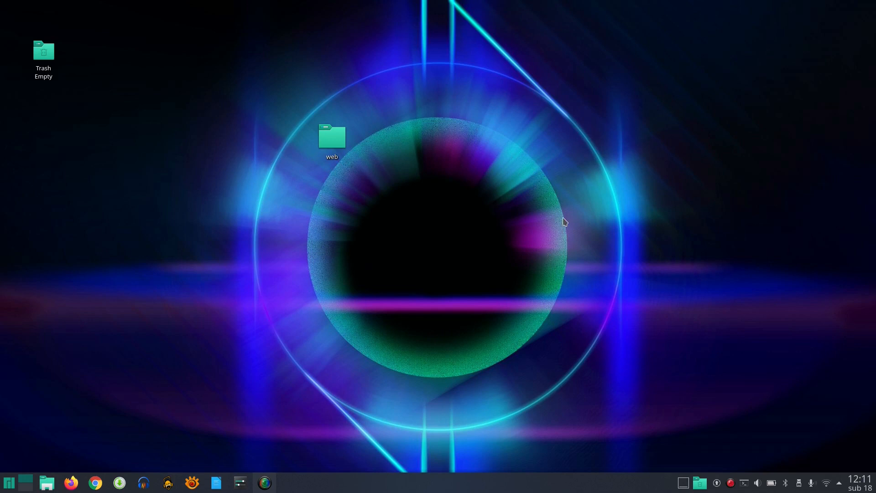
mouse_move(37, 389)
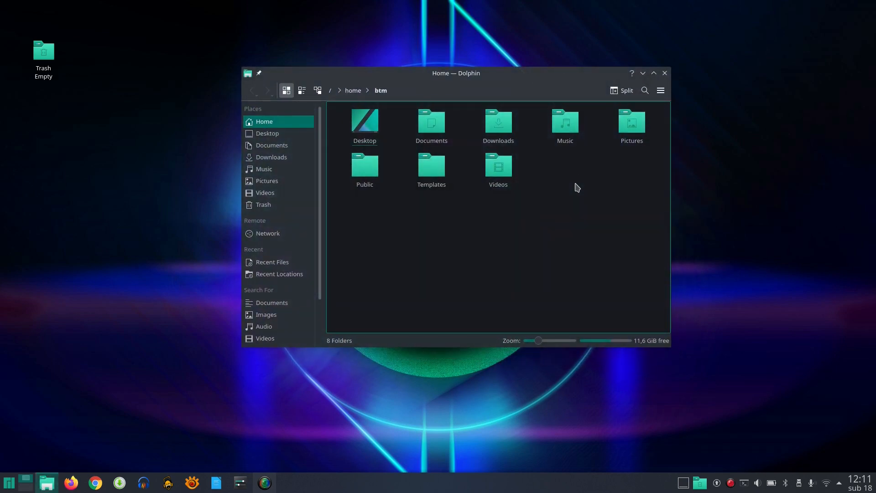
mouse_move(545, 159)
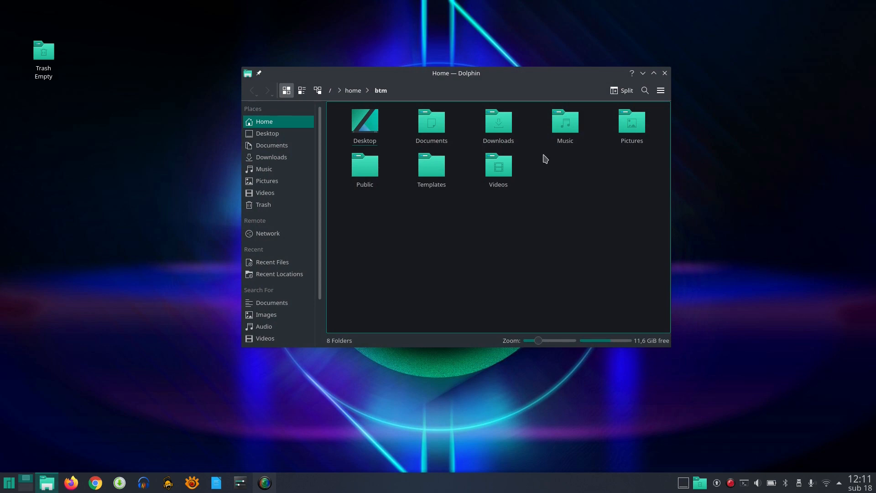
- Browse the Downloads folder's AppImages in Dolphin, then return to Home
double_click(497, 122)
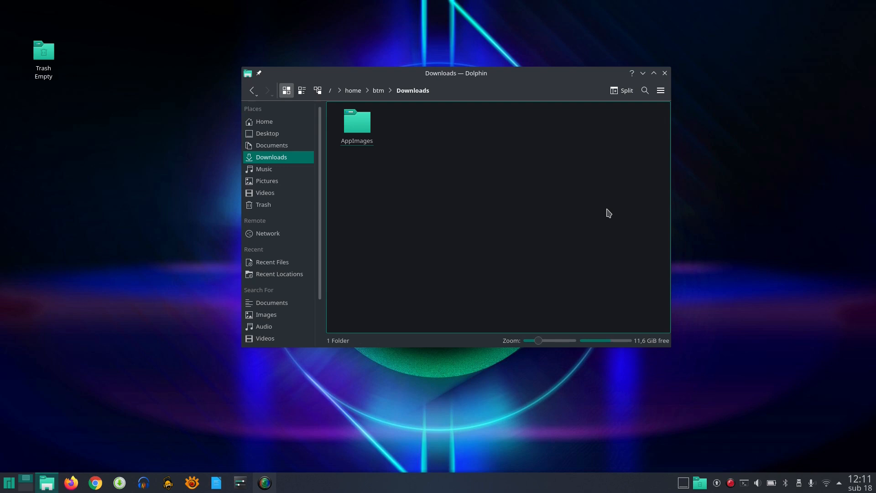
mouse_move(615, 206)
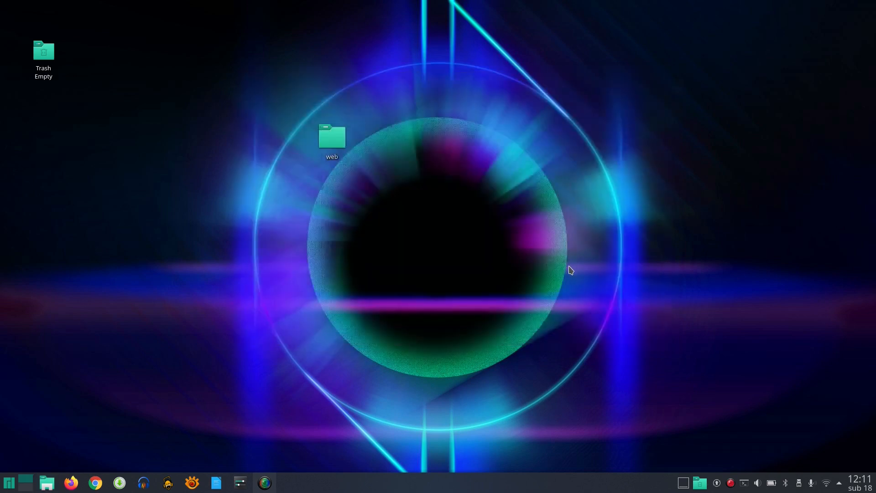
mouse_move(226, 225)
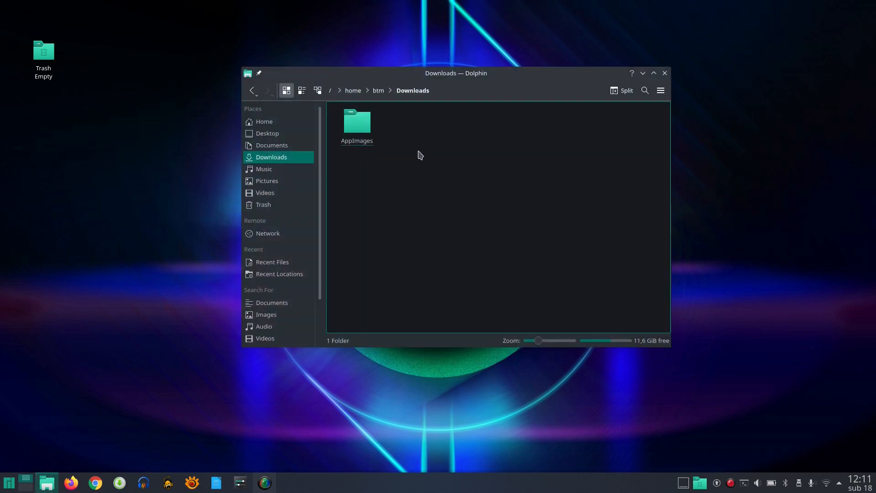
mouse_move(488, 153)
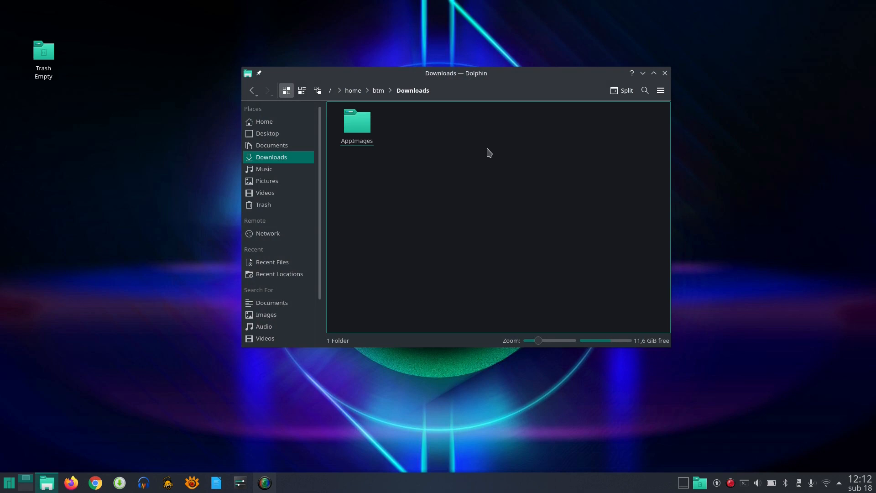
mouse_move(263, 121)
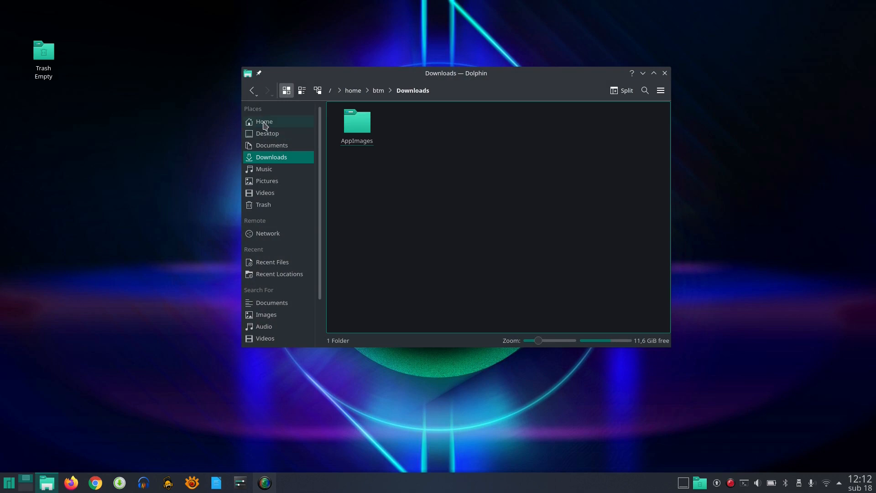
click(263, 122)
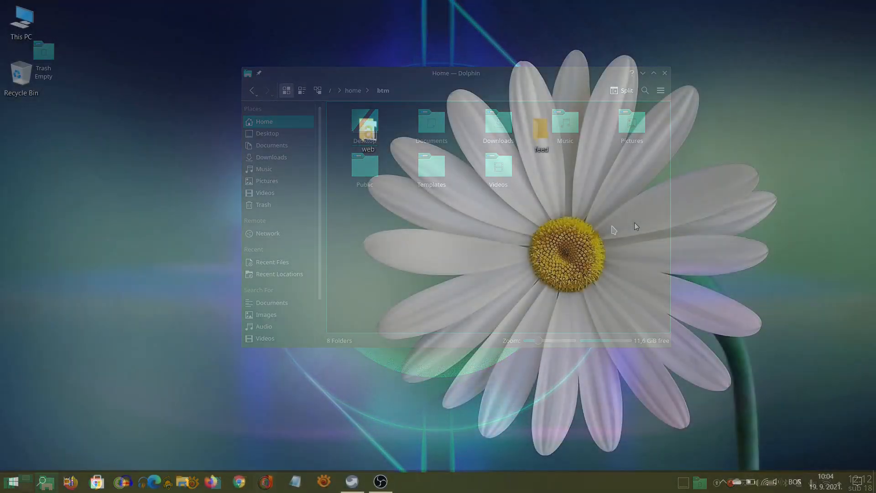
click(653, 73)
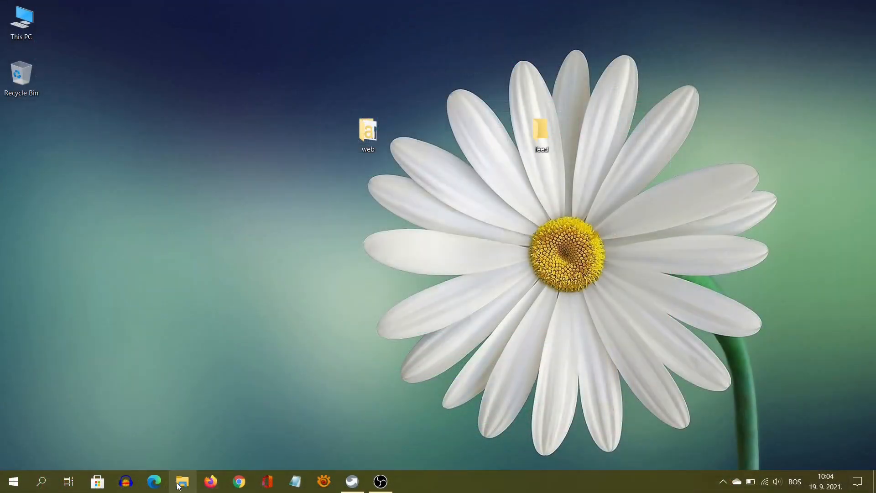
click(182, 481)
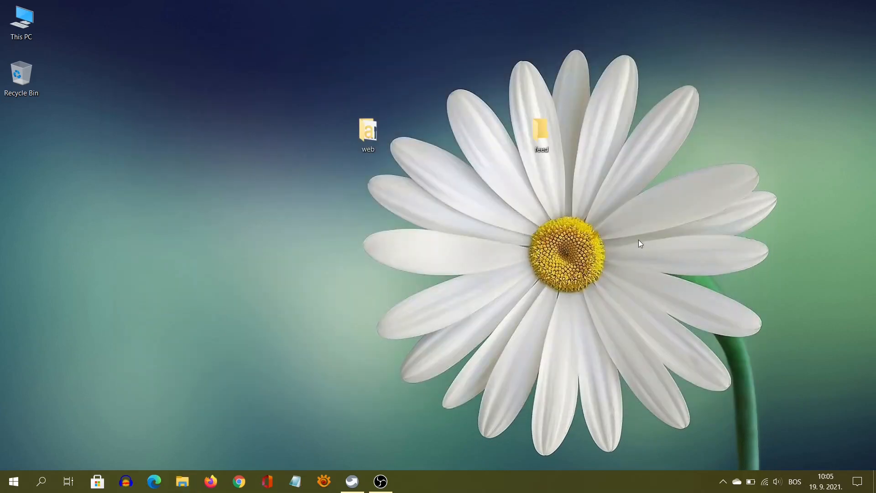
click(182, 481)
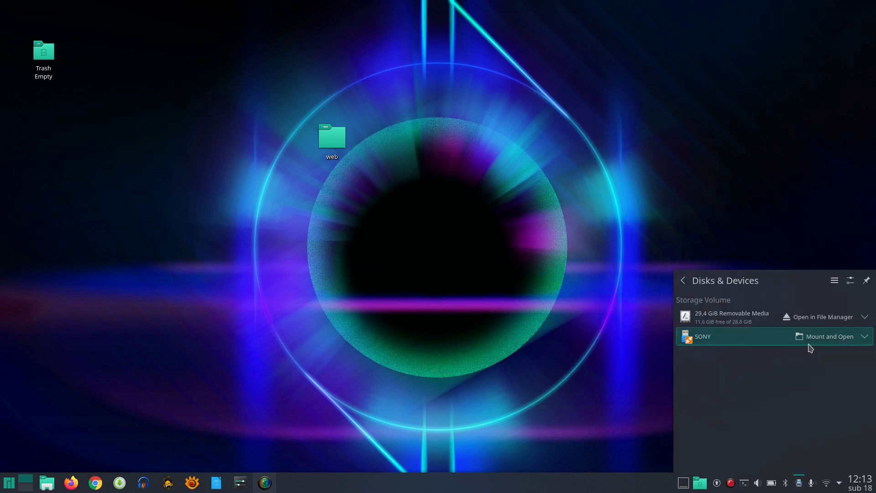
- Mount the SONY drive and view its folder and four manjaro-kde MP4 videos in Dolphin
click(829, 336)
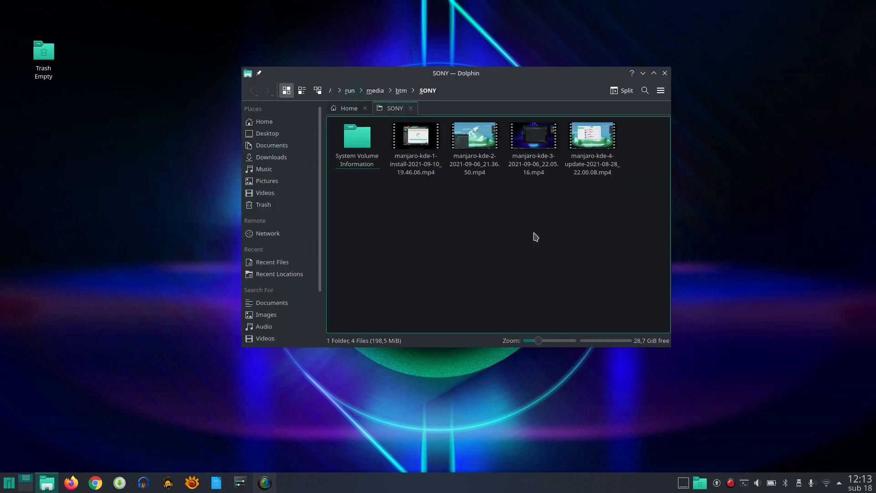
click(410, 108)
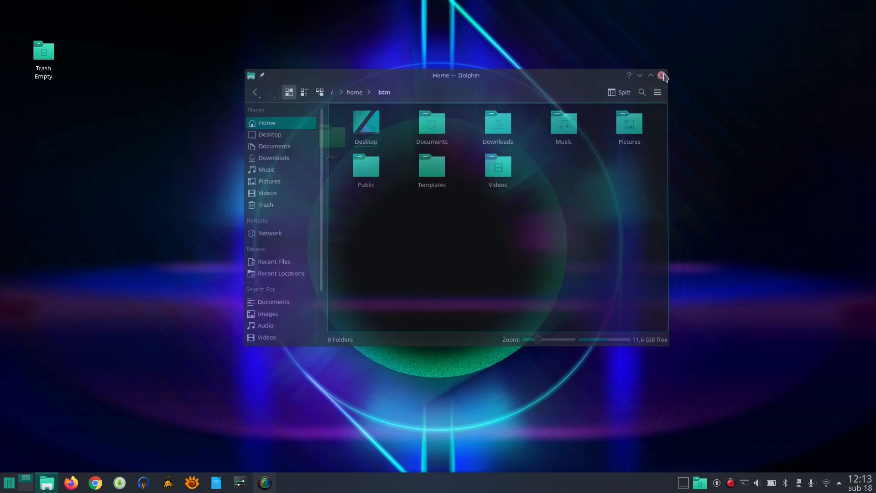
click(662, 75)
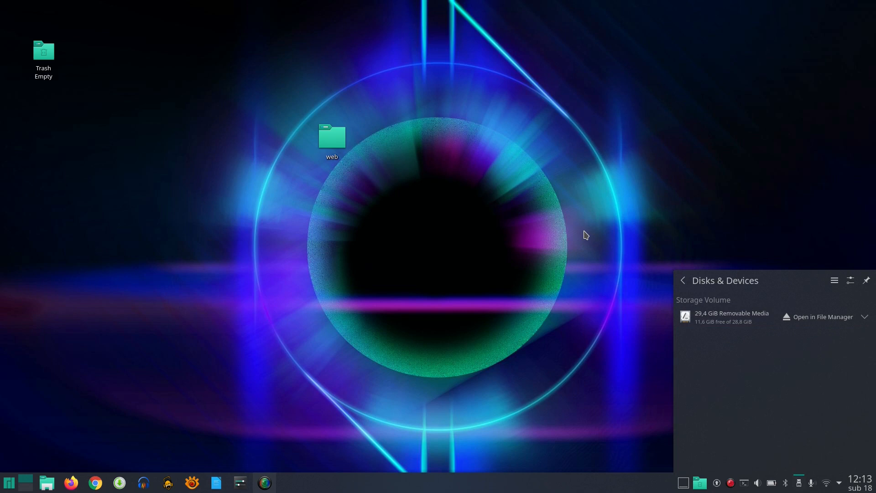
mouse_move(109, 415)
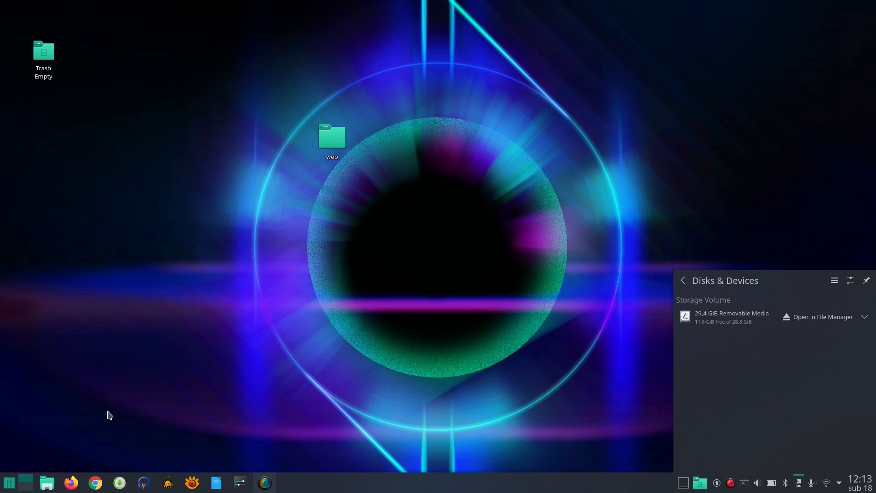
click(821, 316)
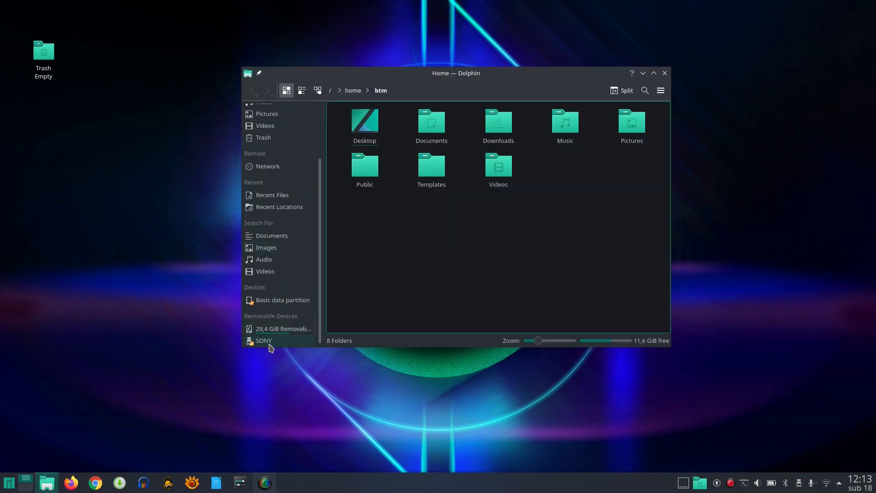
click(264, 340)
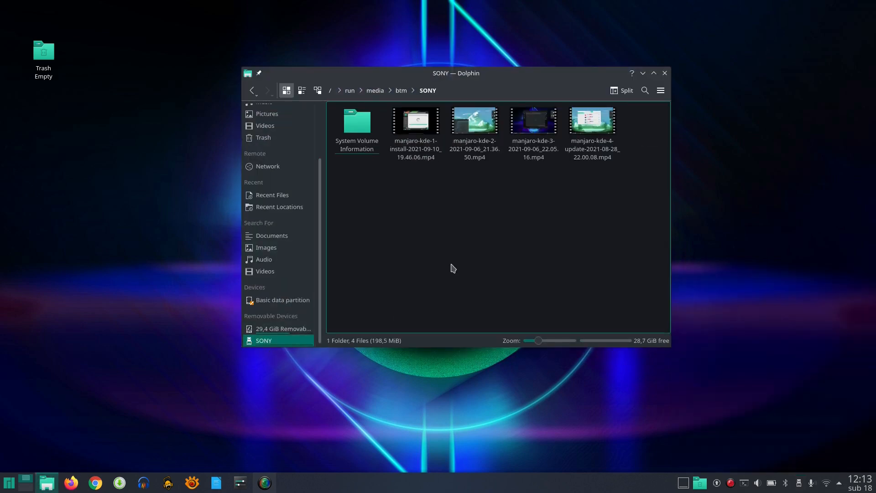
click(799, 482)
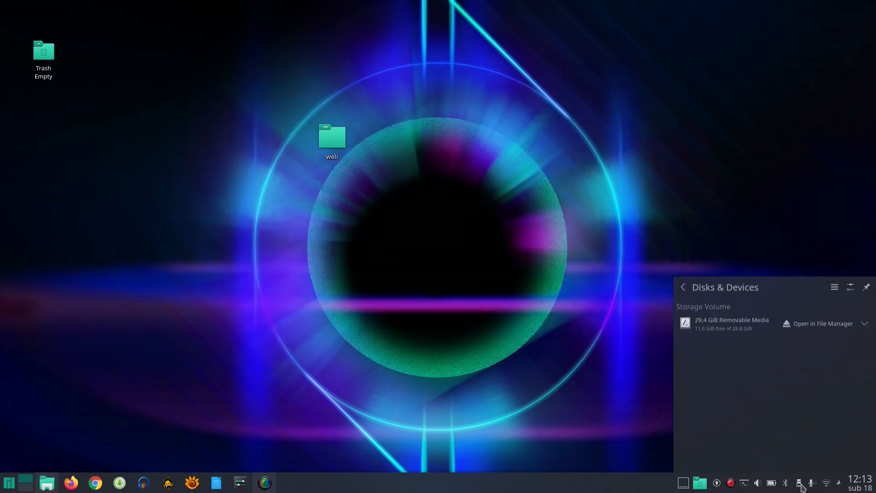
click(821, 323)
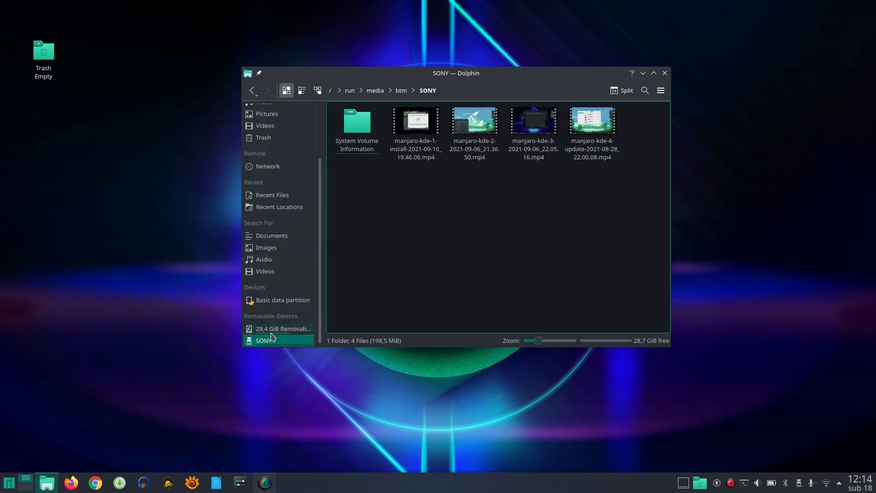
click(401, 90)
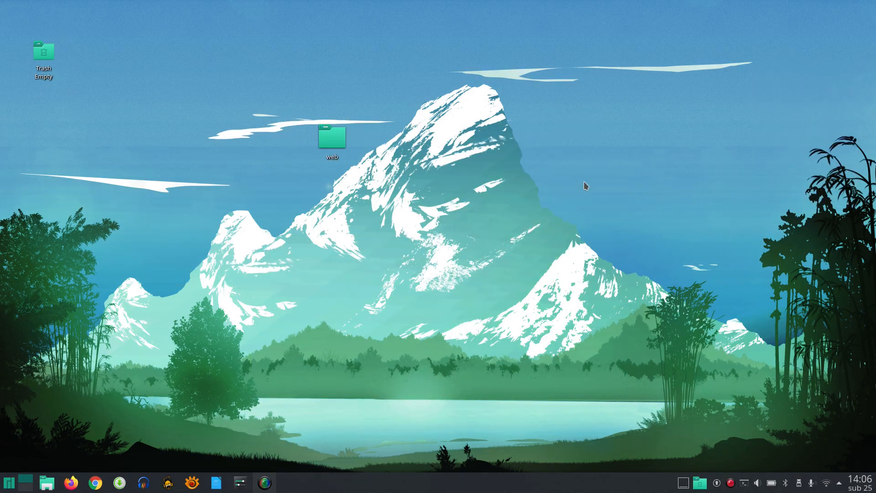
- Briefly open and close Dolphin and System Settings, then reopen Dolphin on Home
click(8, 482)
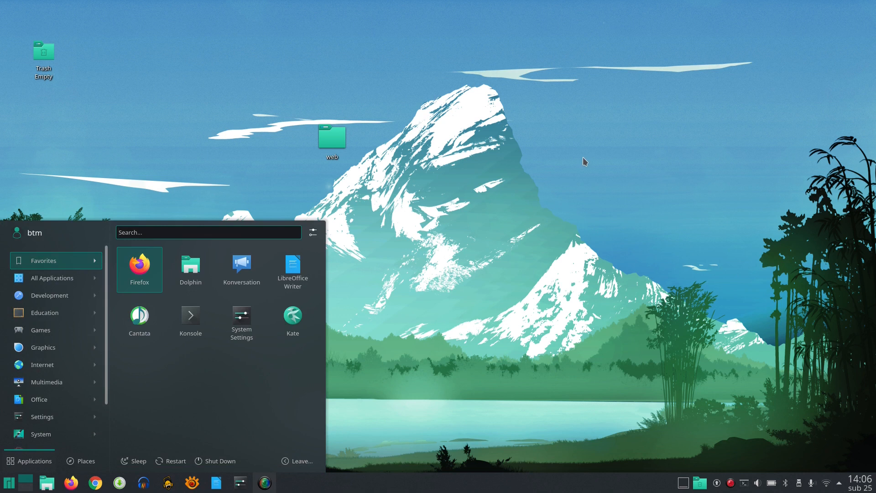
click(190, 266)
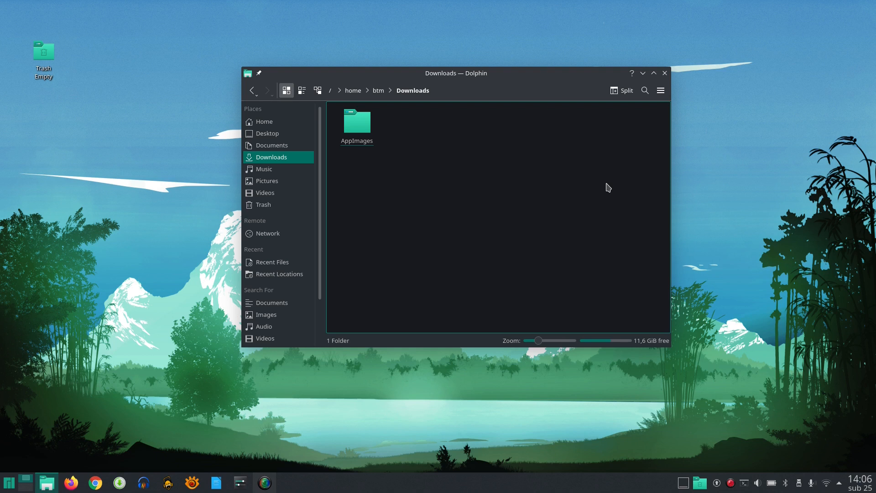
click(665, 73)
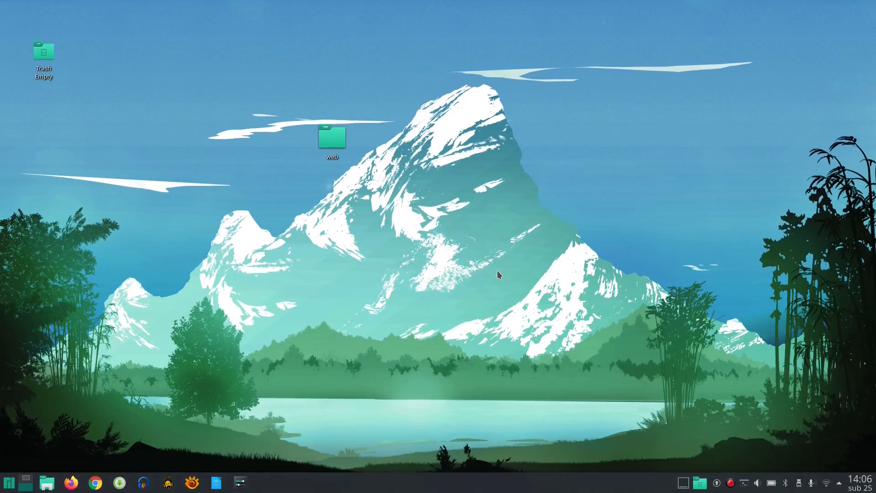
mouse_move(508, 268)
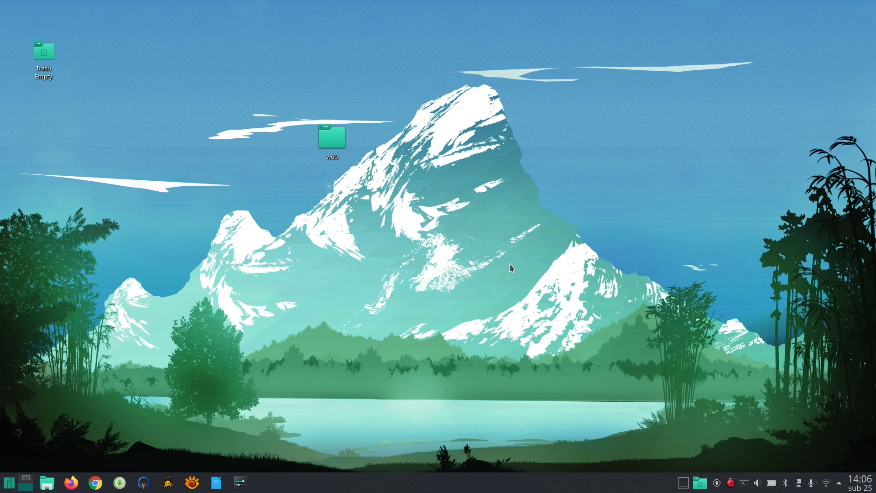
mouse_move(257, 450)
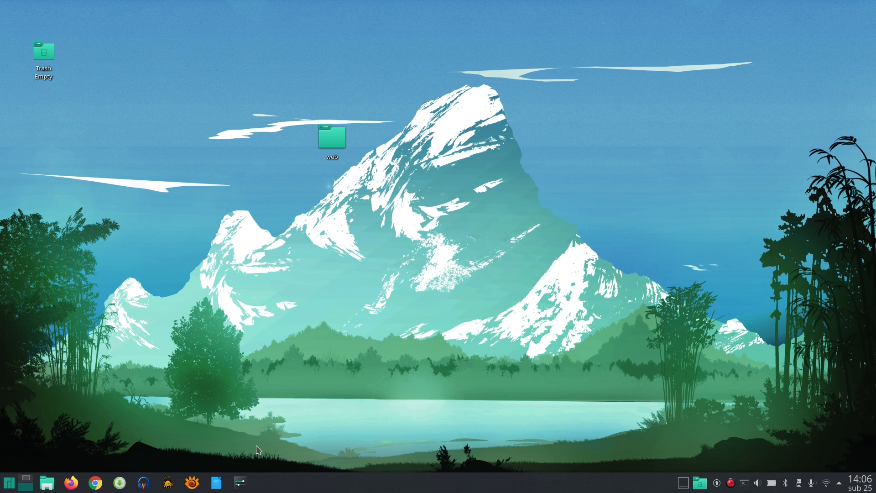
click(241, 482)
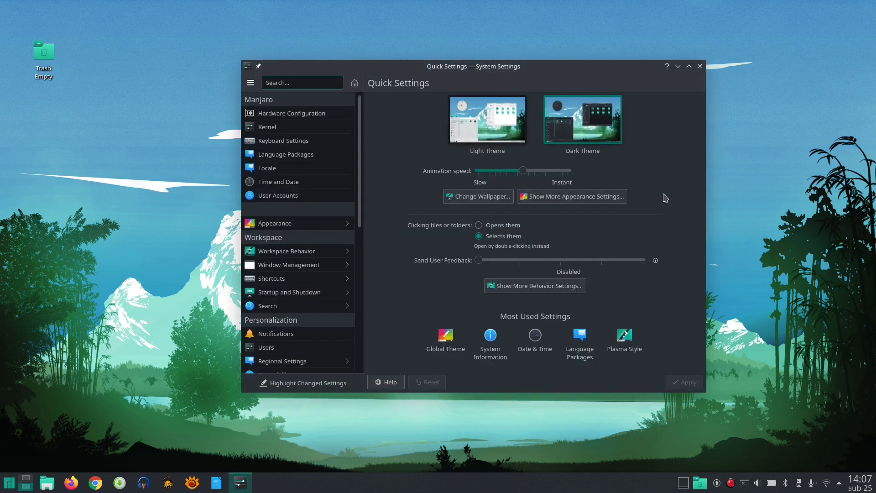
mouse_move(678, 84)
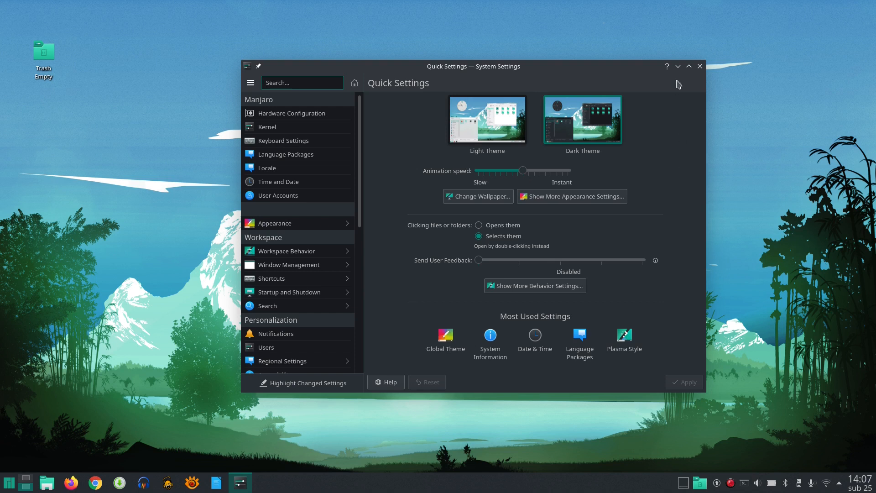
click(699, 66)
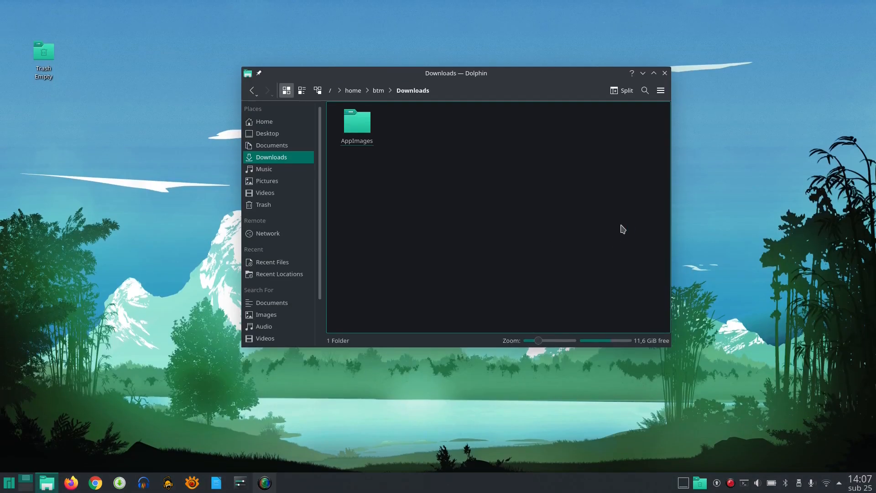
click(263, 122)
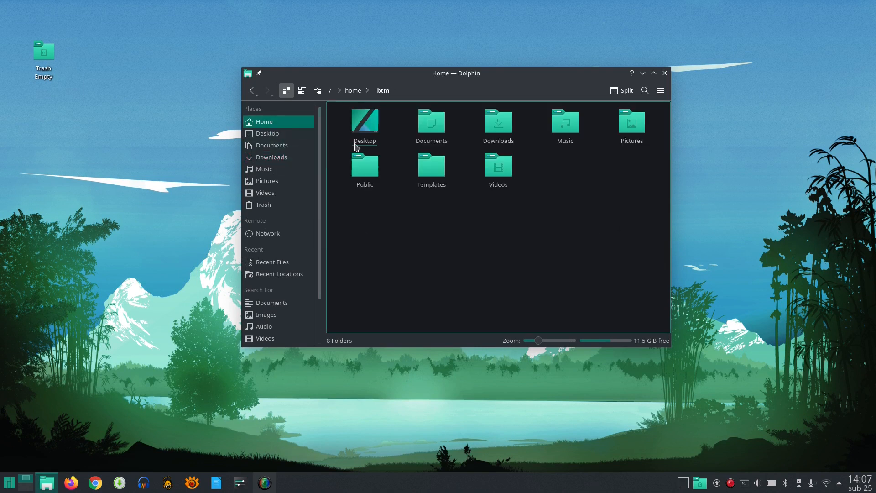